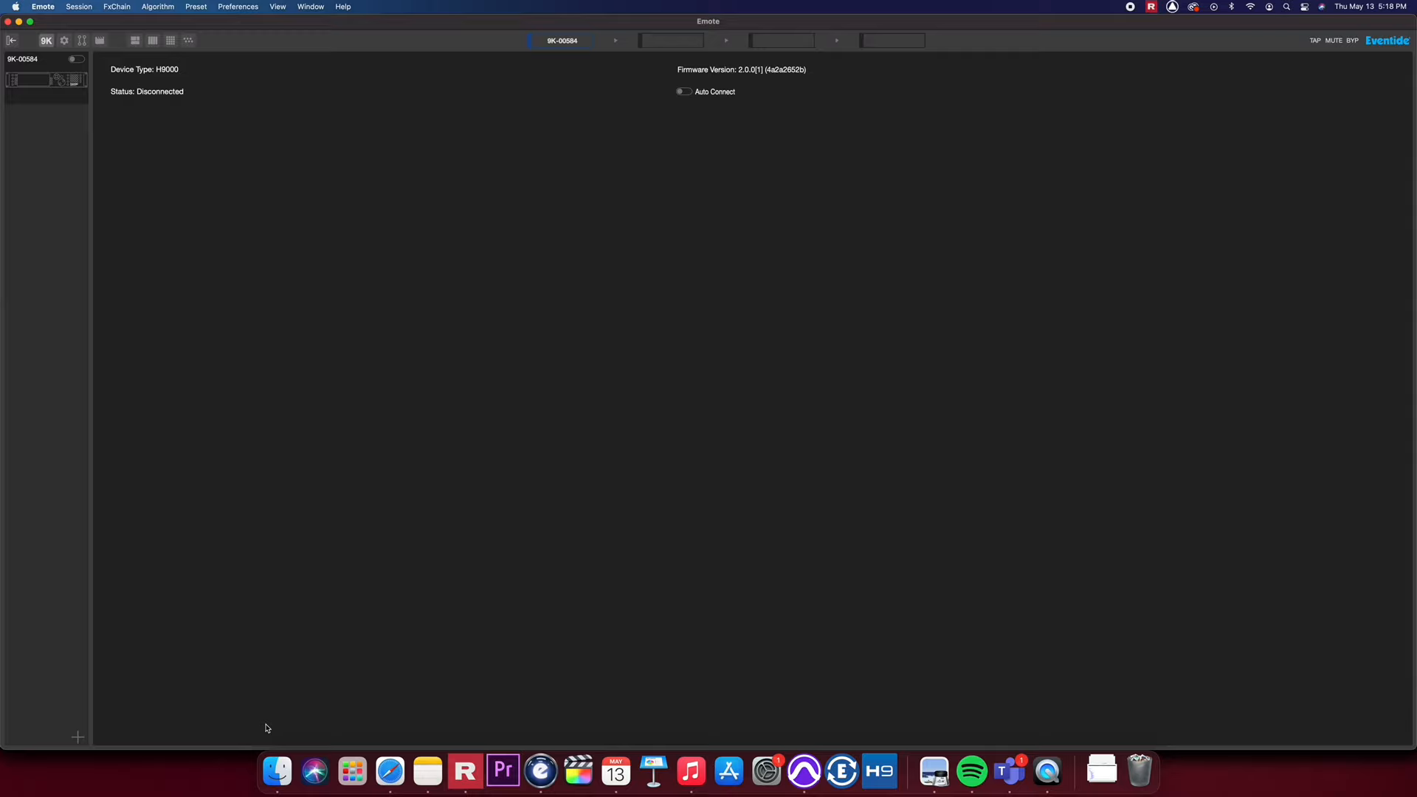
mouse_move(164, 453)
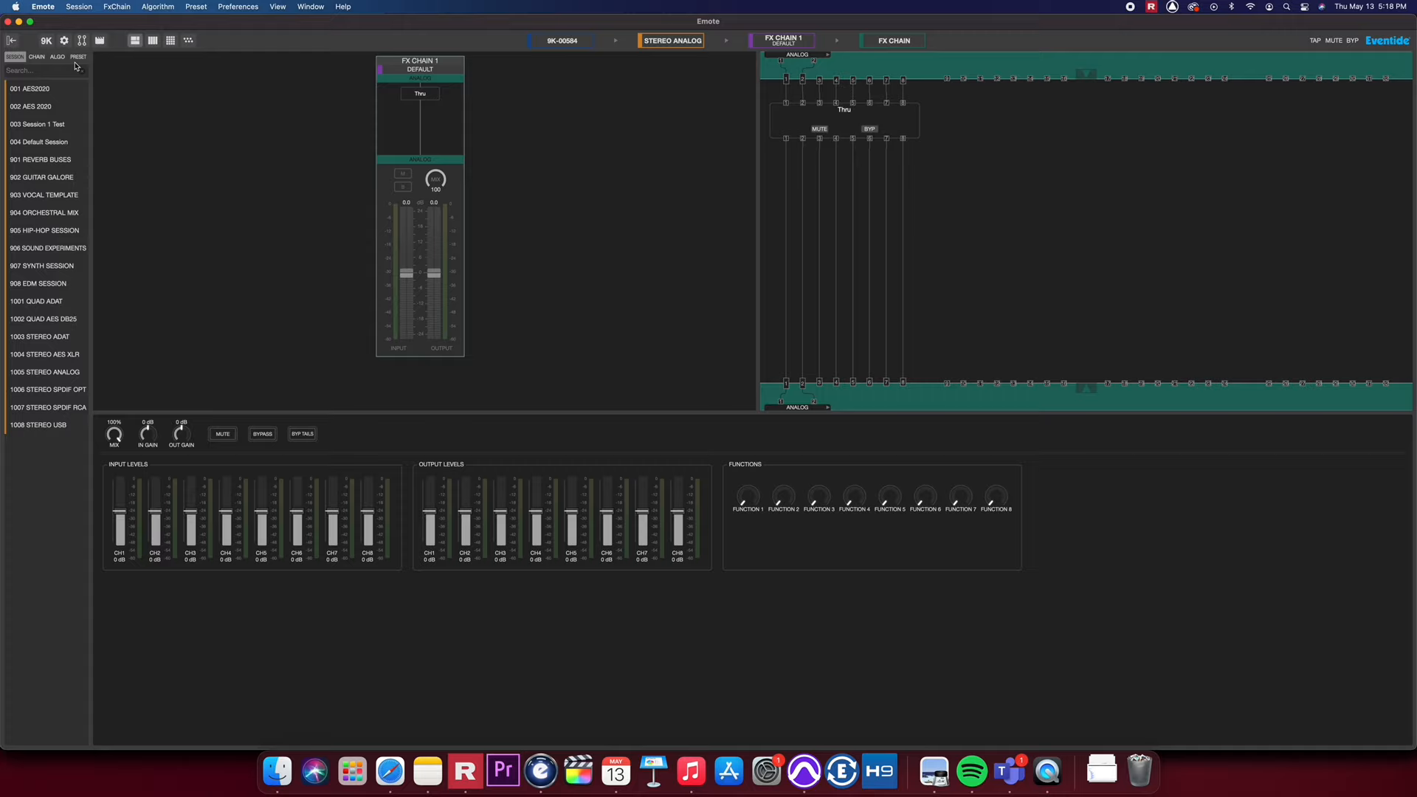
mouse_move(308, 134)
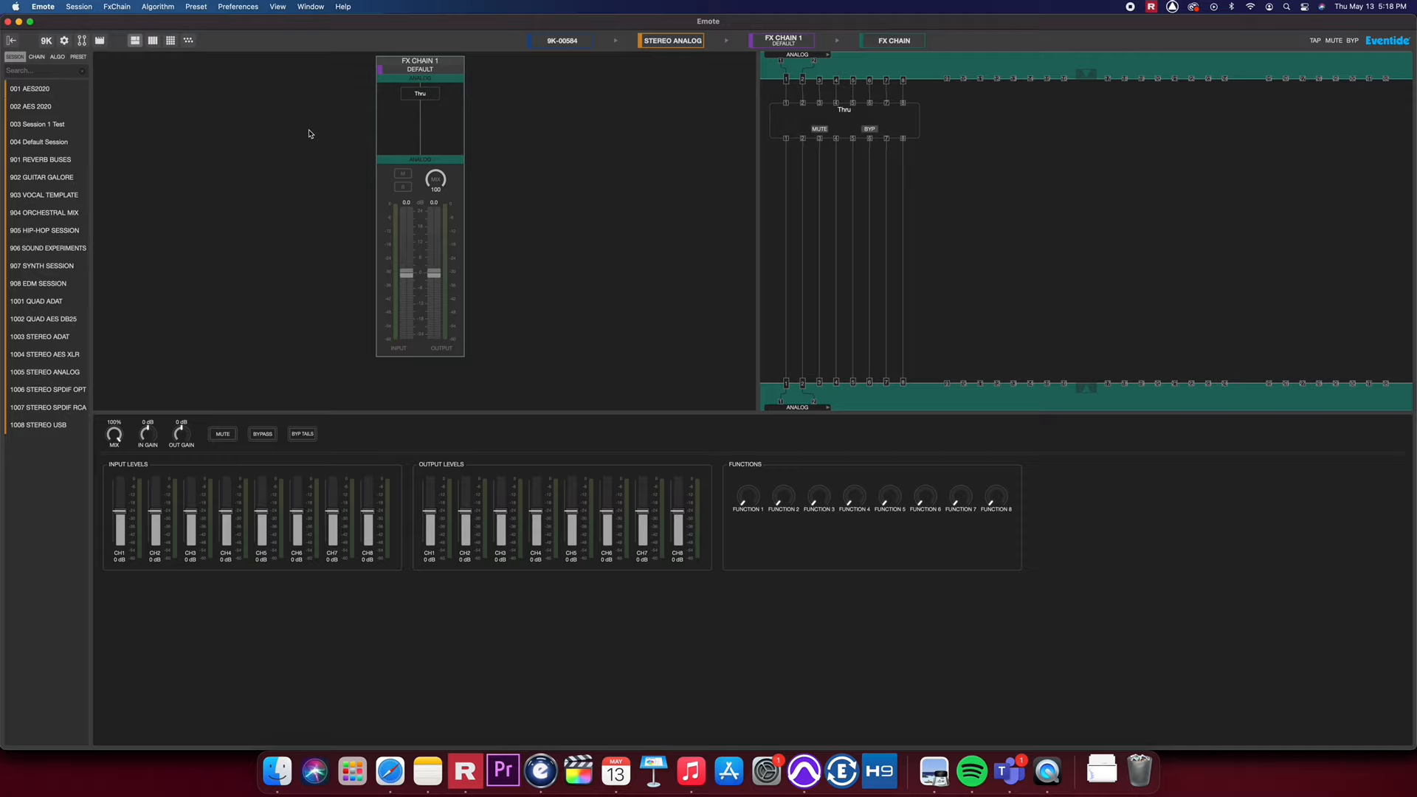
mouse_move(108, 766)
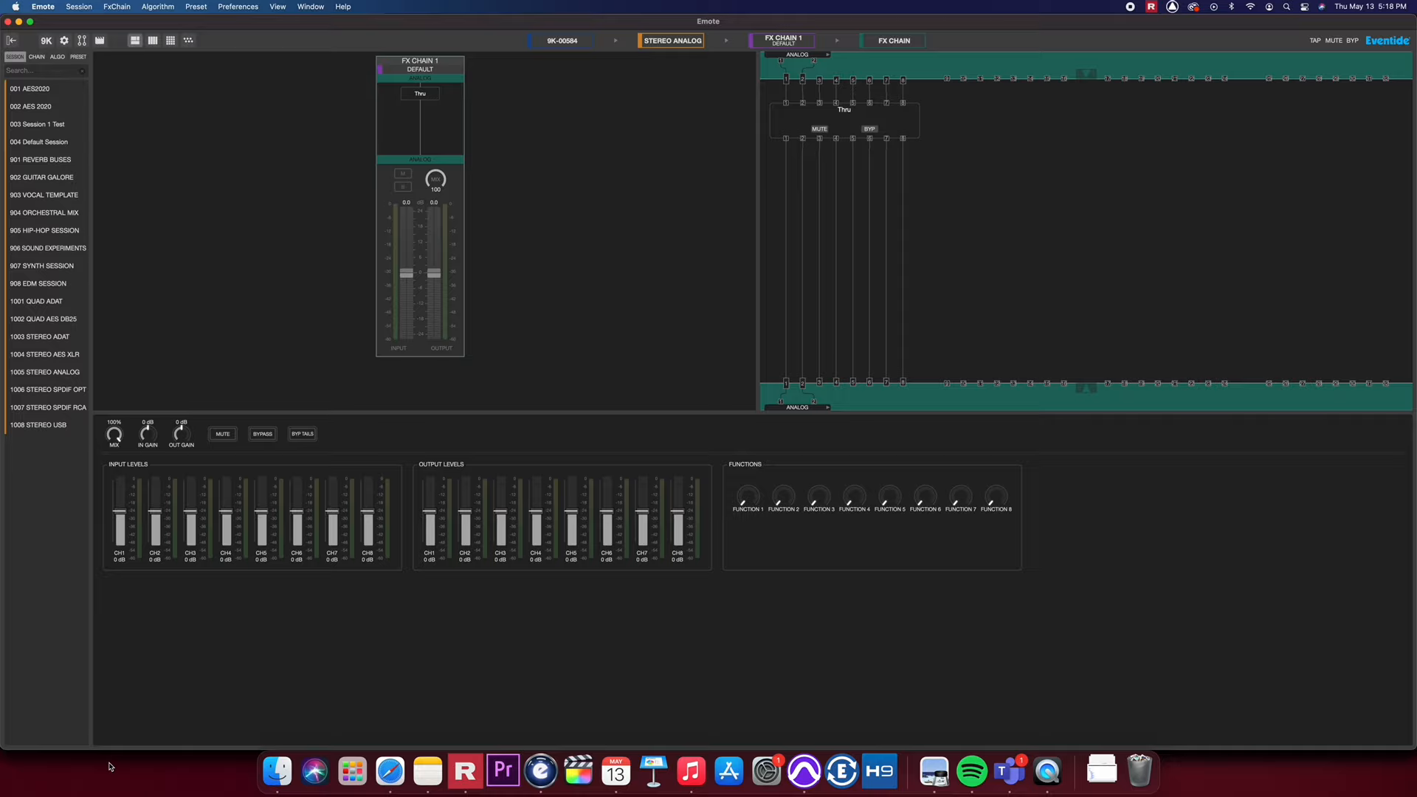
Show the Thru algorithm's own parameter panel in FX Chain 1
click(891, 42)
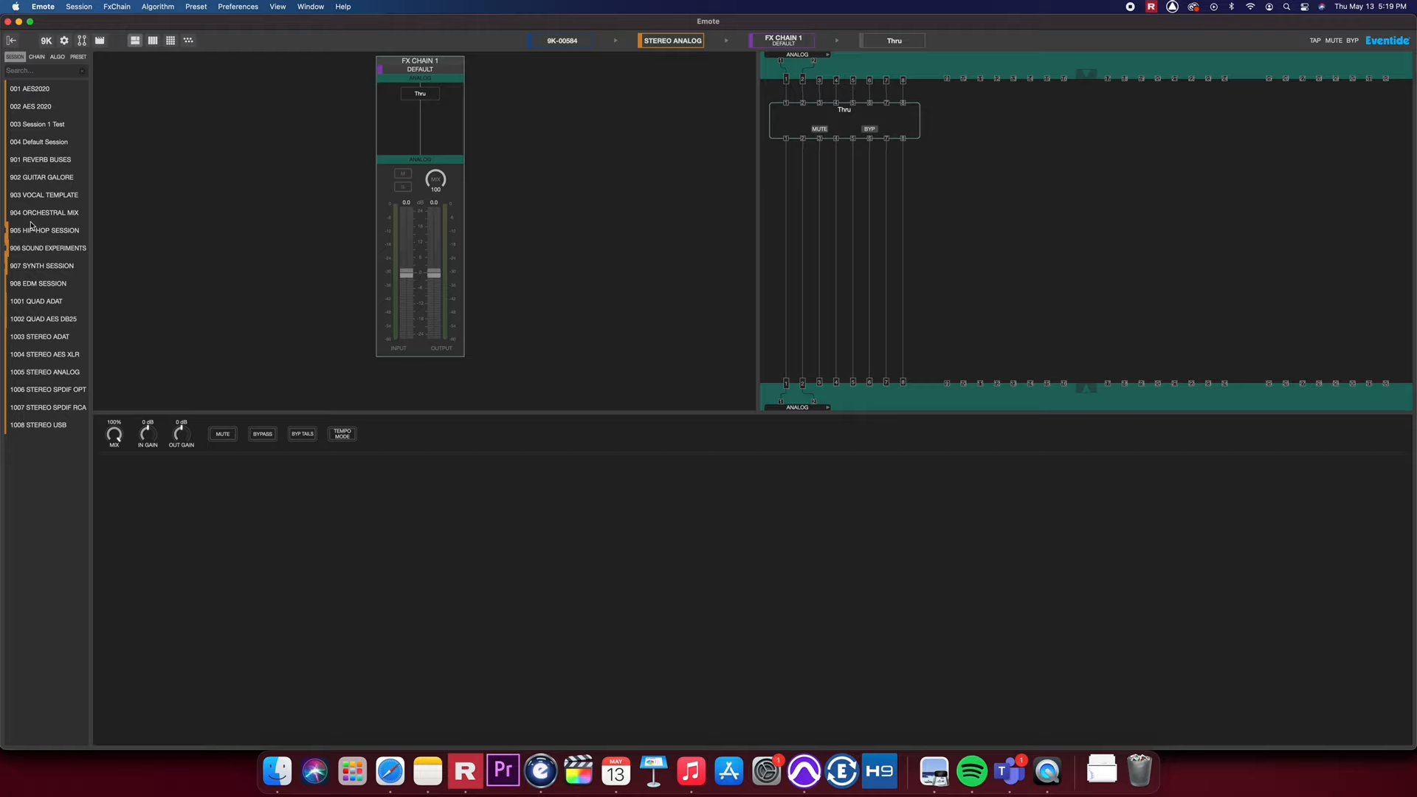
Load the 902 Guitar Galore session with its four guitar FX chains and confirm
click(42, 176)
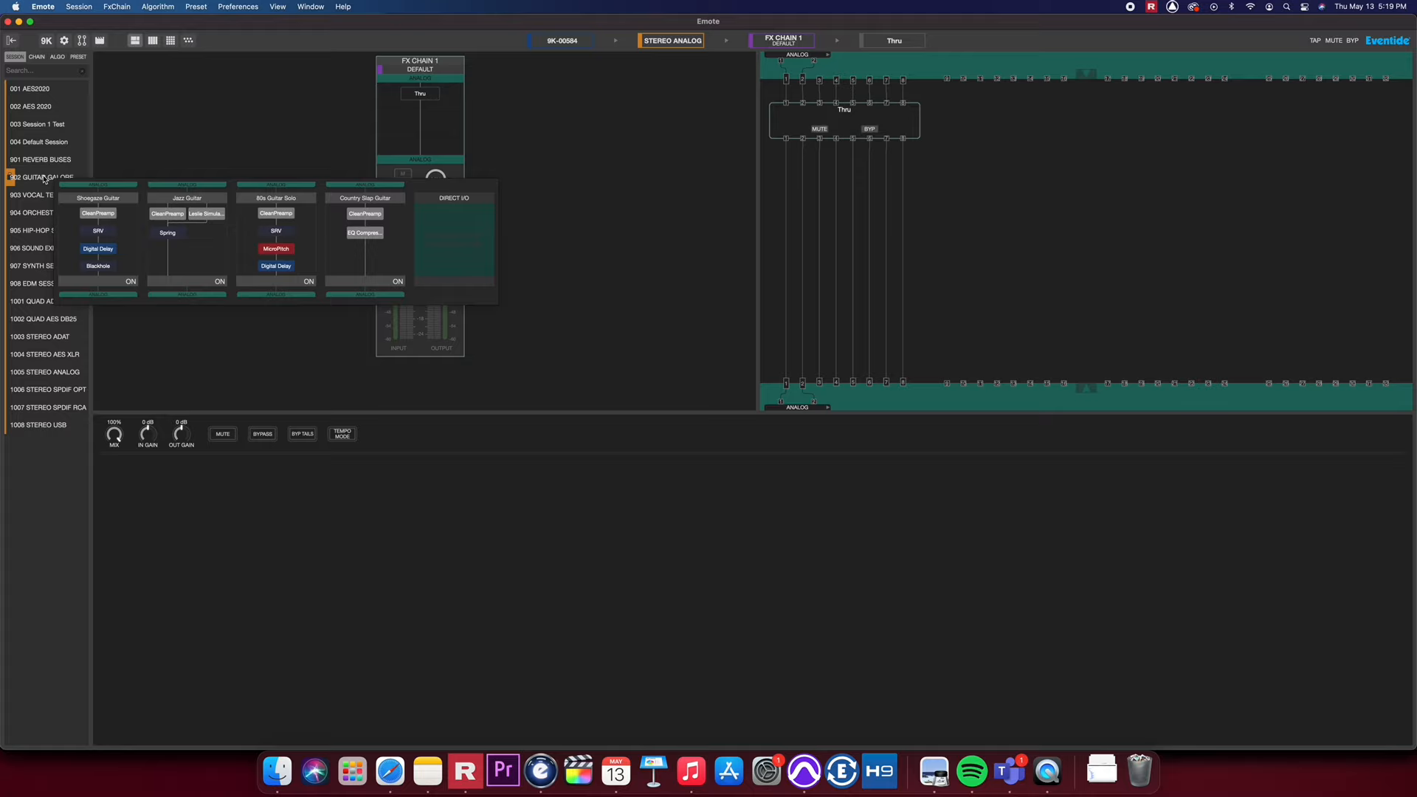
click(42, 176)
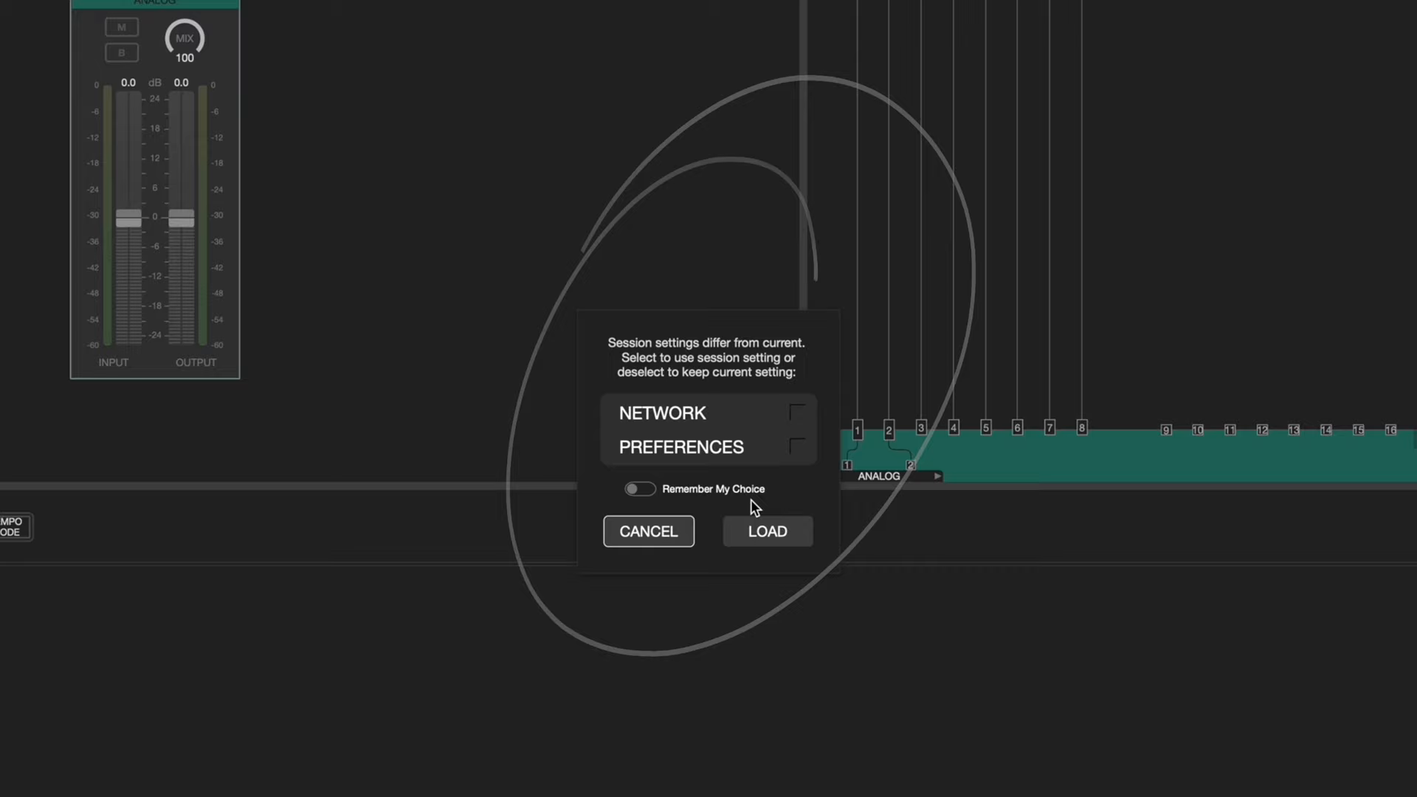
click(766, 530)
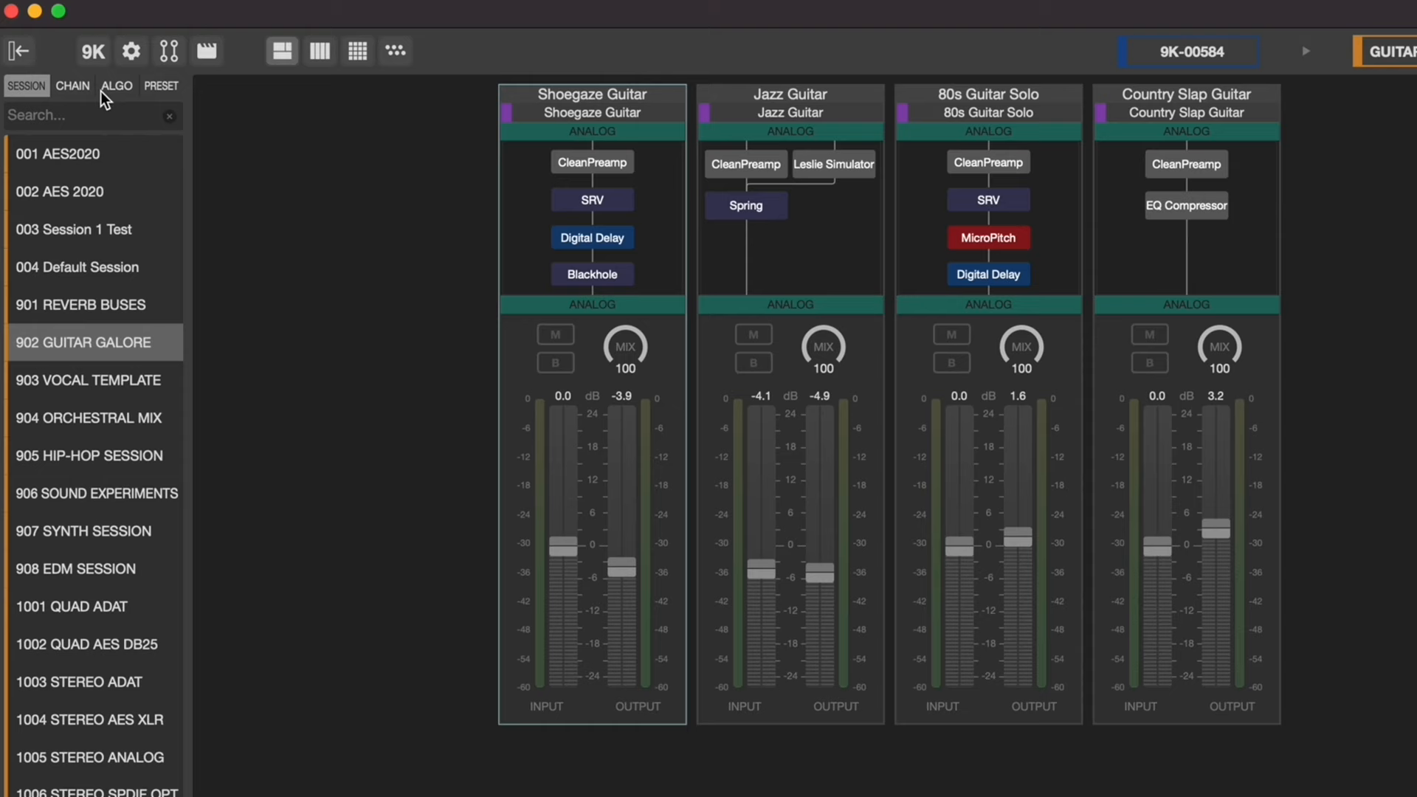
Delete the Country Slap Guitar chain, then bring in the Hall Reverbs and Out Of Breath chains
click(72, 85)
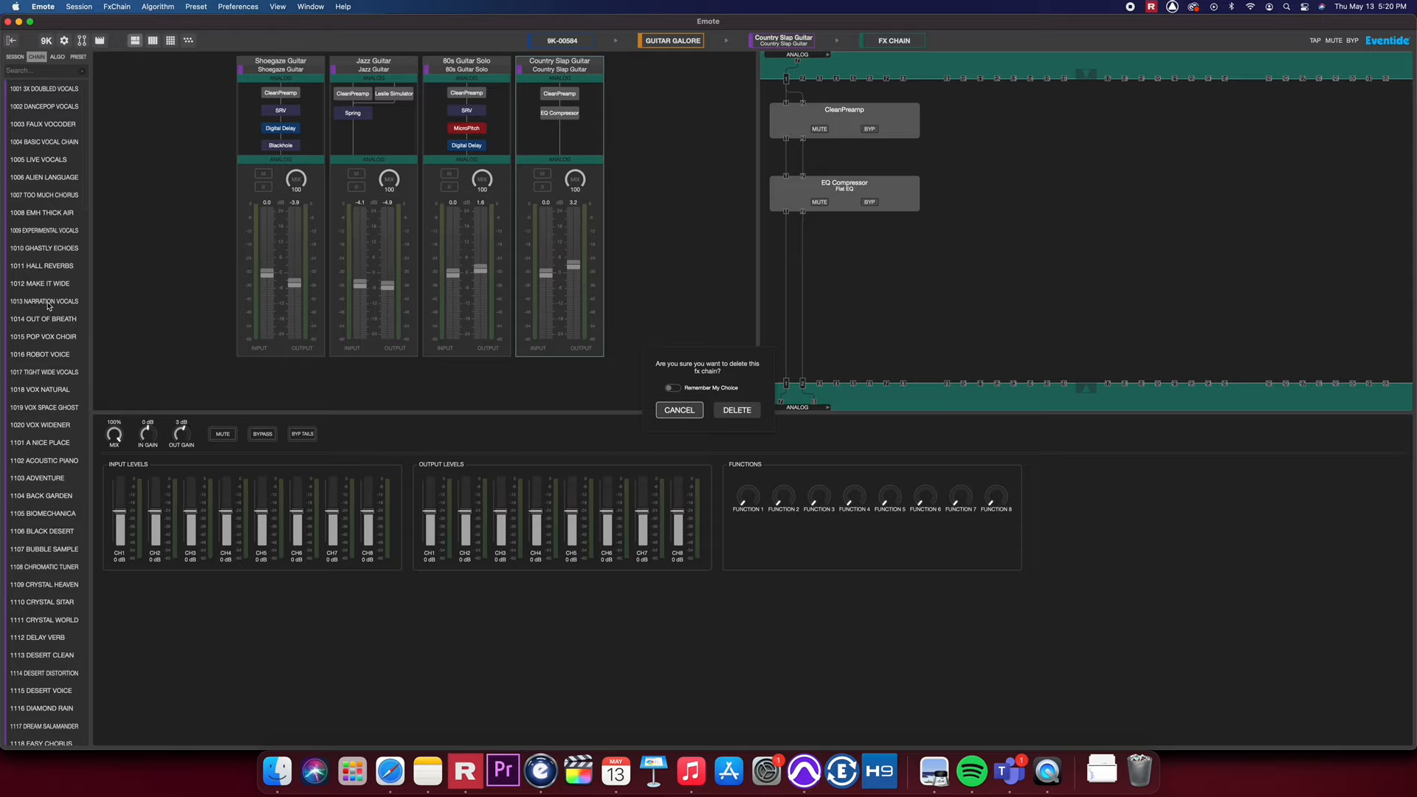
click(735, 409)
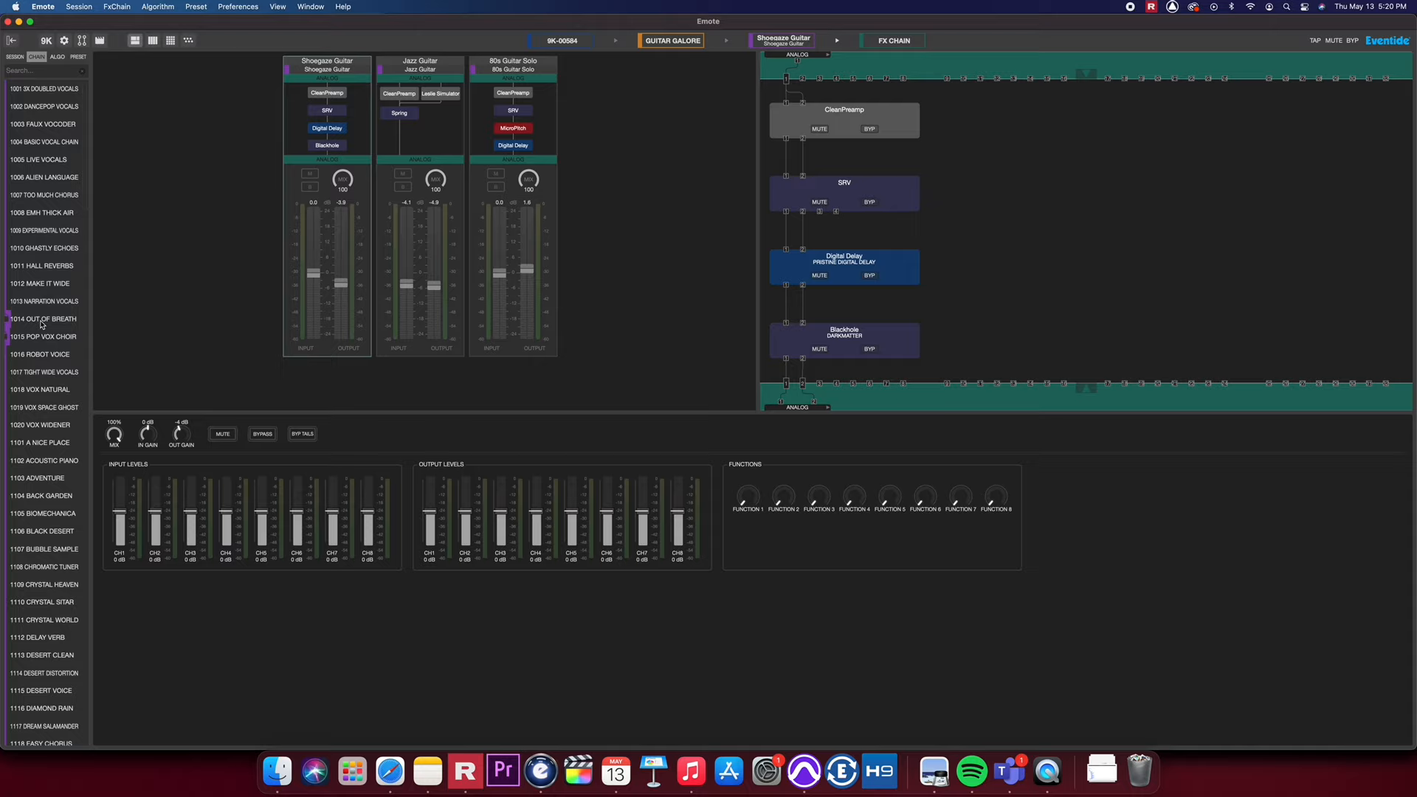
click(41, 264)
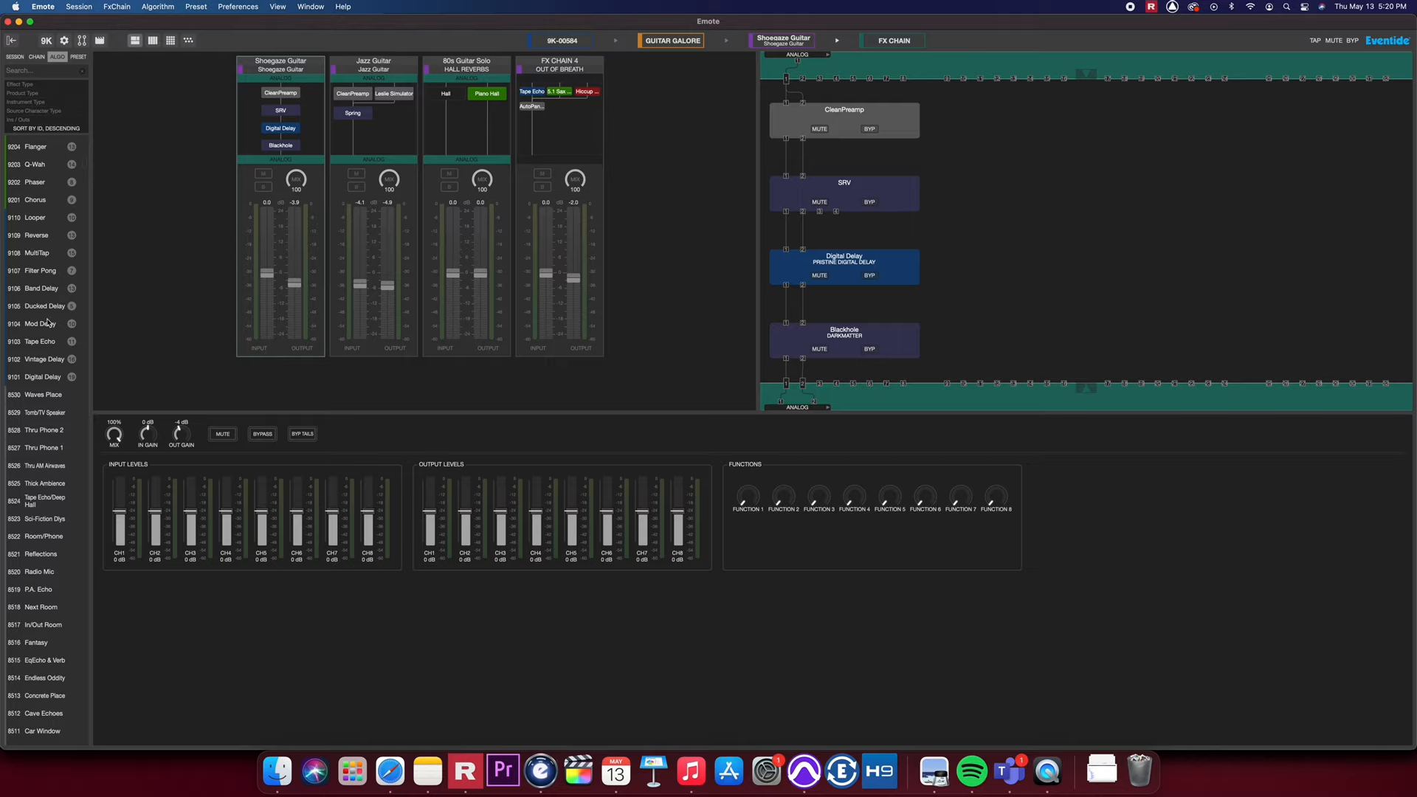
Swap the Shoegaze chain's Blackhole slot for the 9603 SP2016 Reverb algorithm
scroll(down, 3)
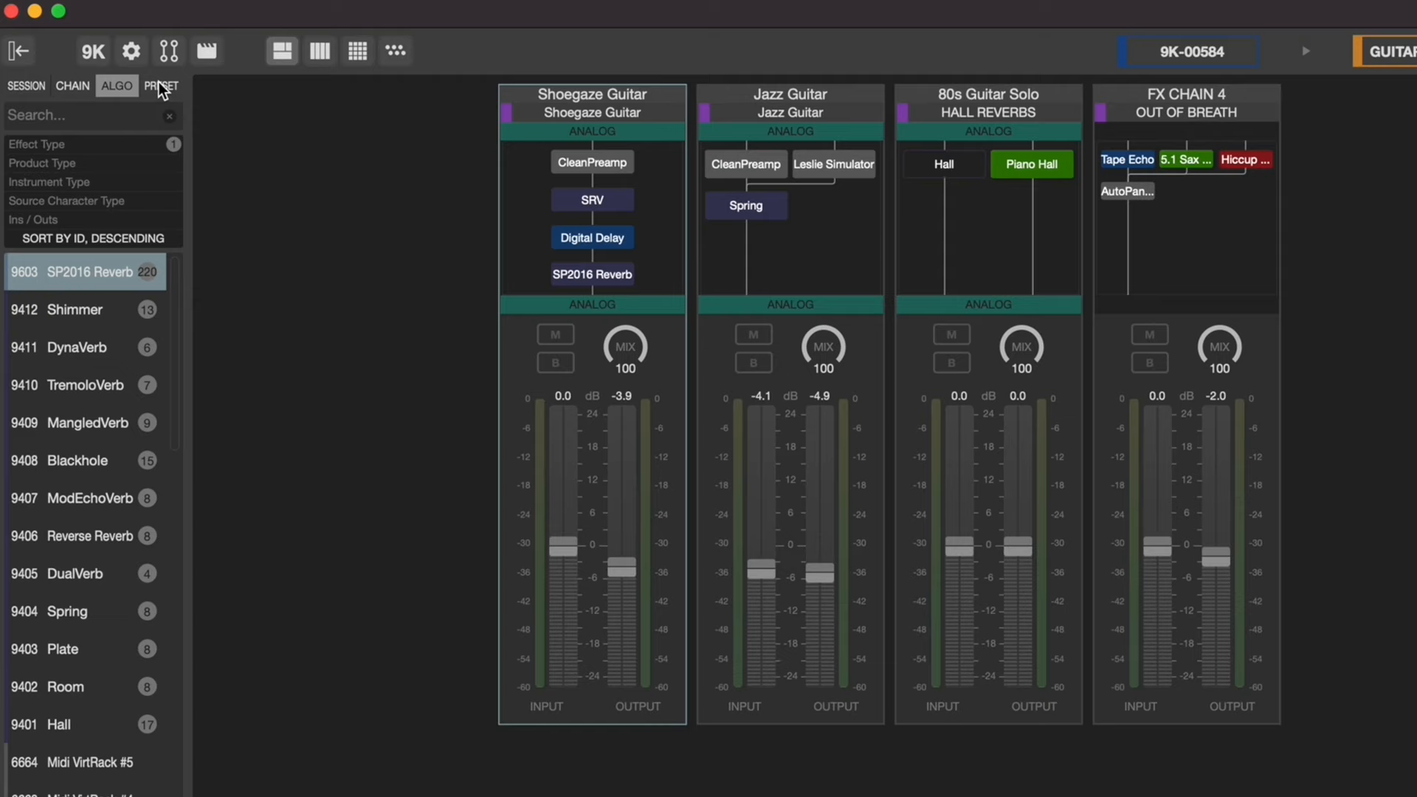
click(160, 86)
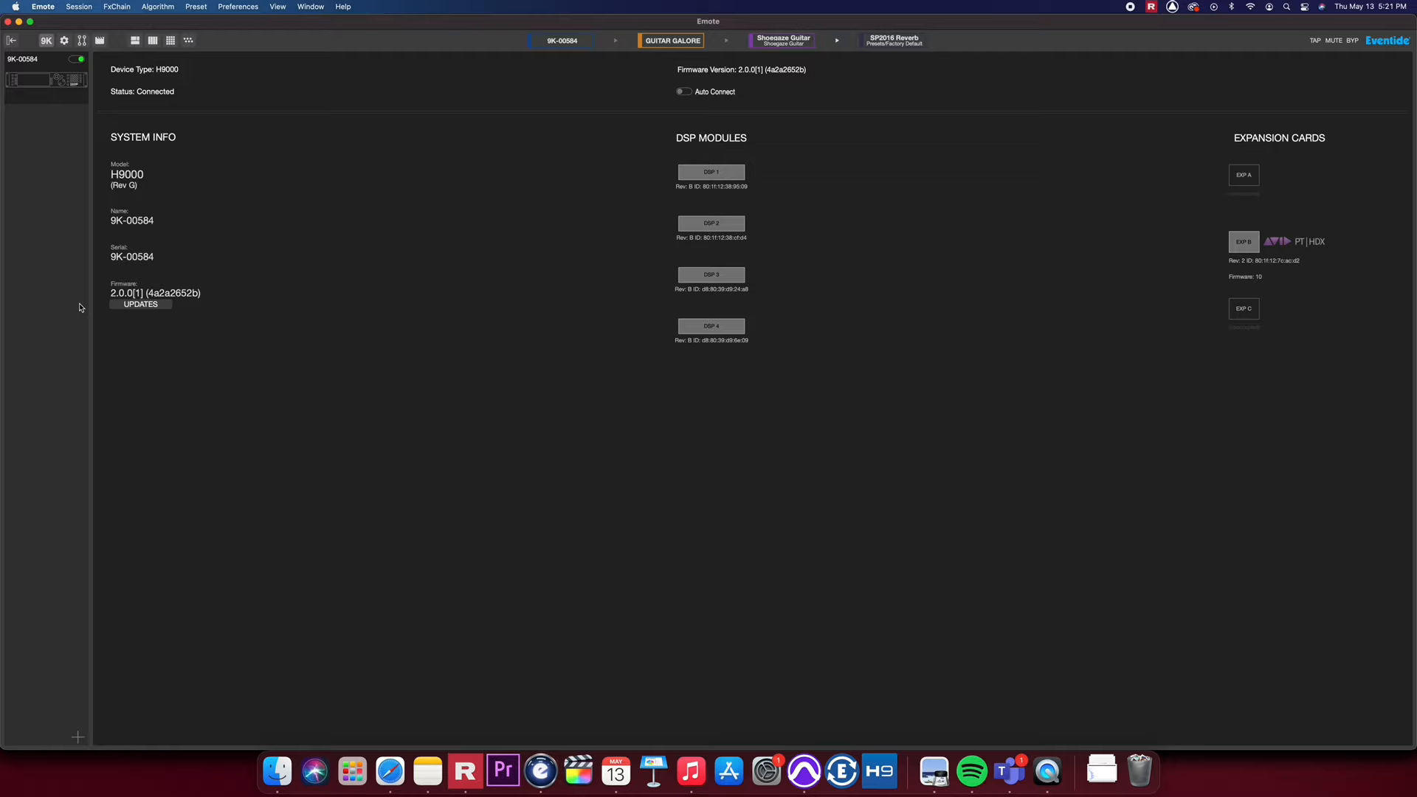
mouse_move(141, 336)
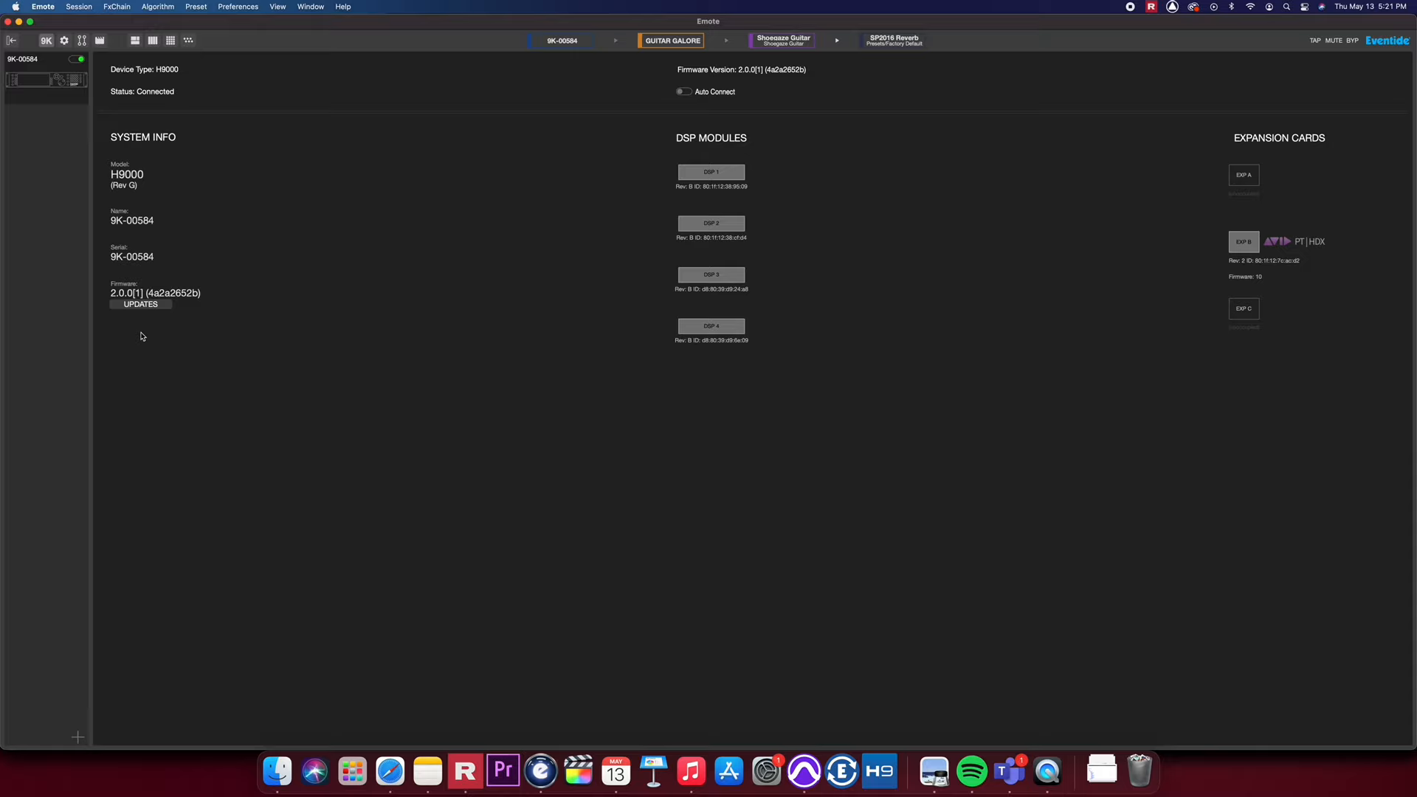
View the H9000's available firmware versions, then move to the input channel routing page
click(140, 304)
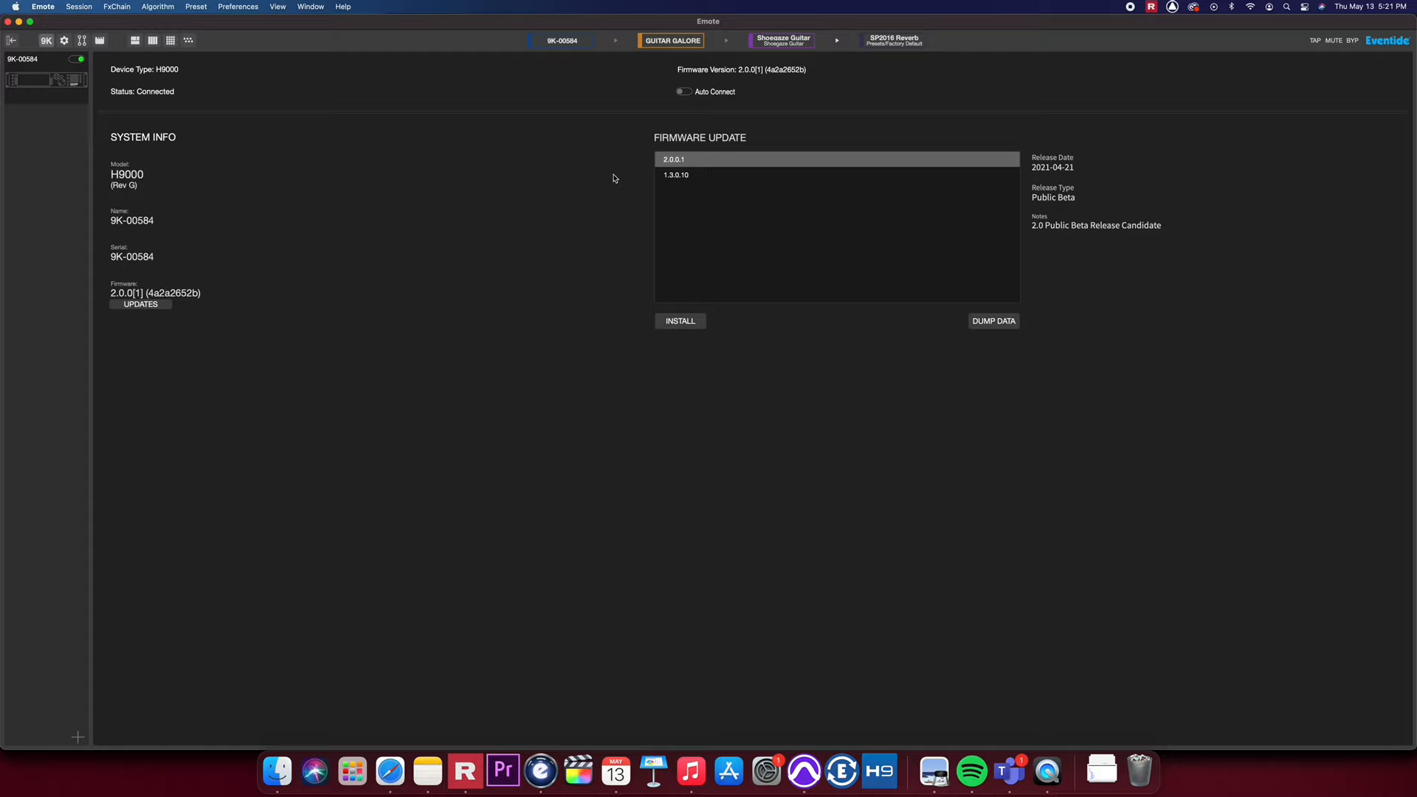
mouse_move(180, 301)
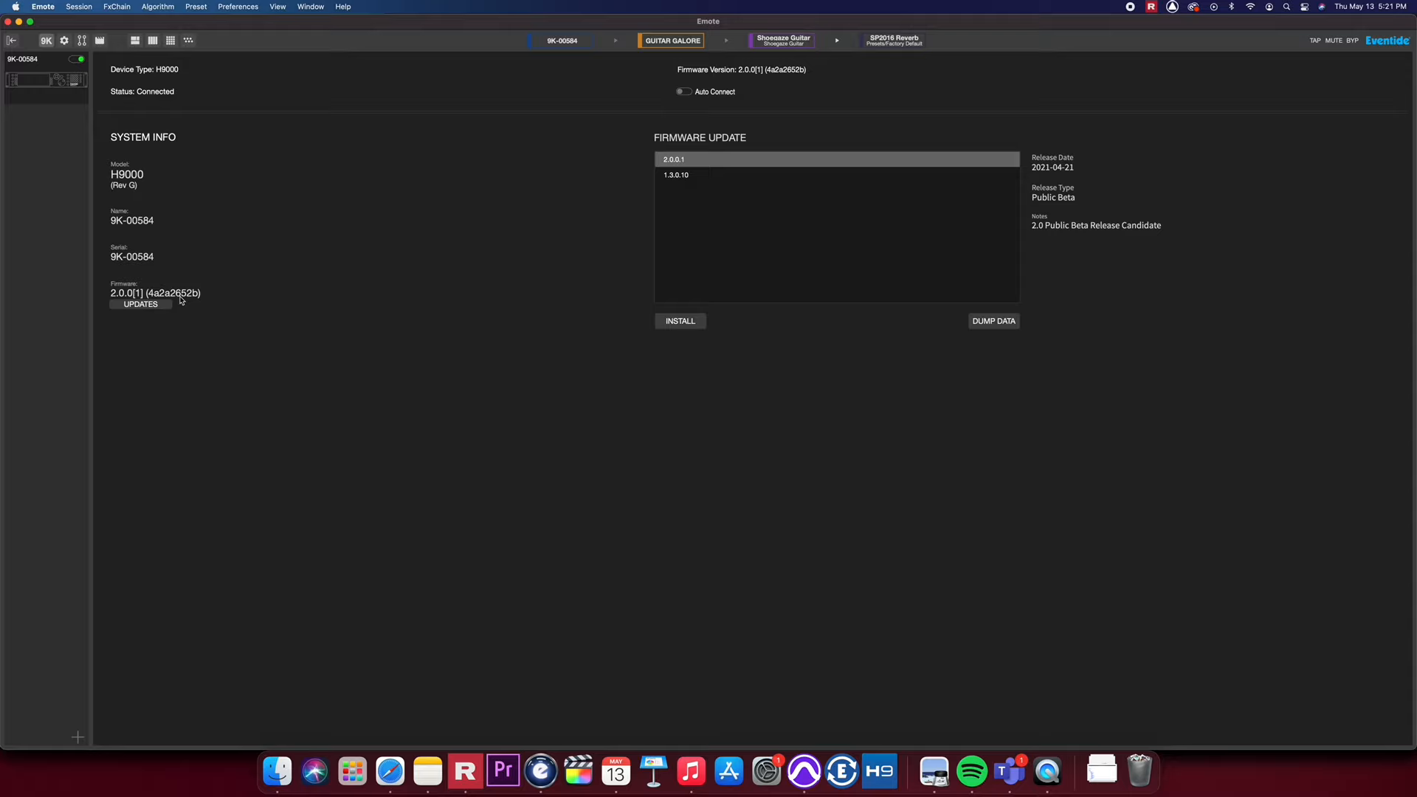
click(63, 41)
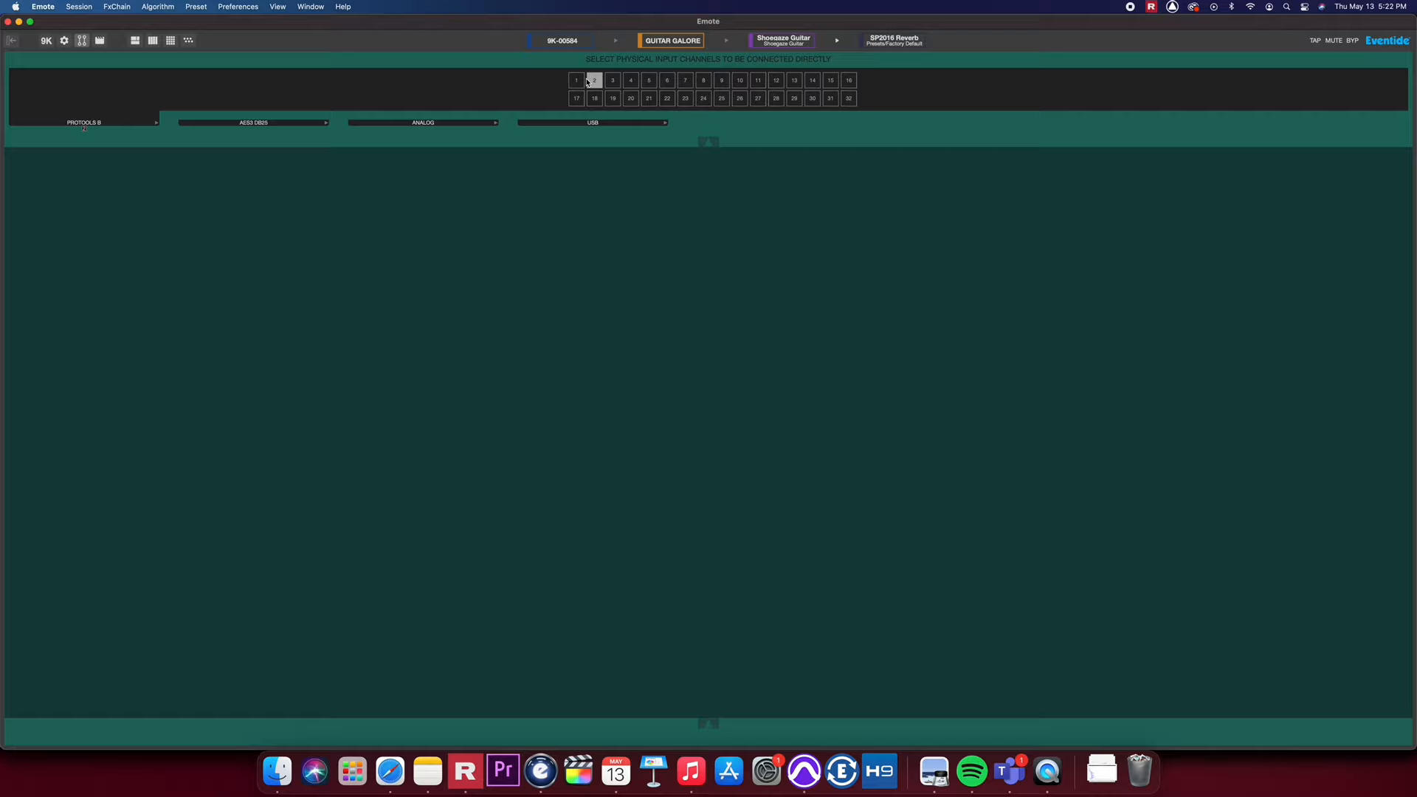
Choose a physical input channel to connect directly in the I/O routing grid
click(99, 40)
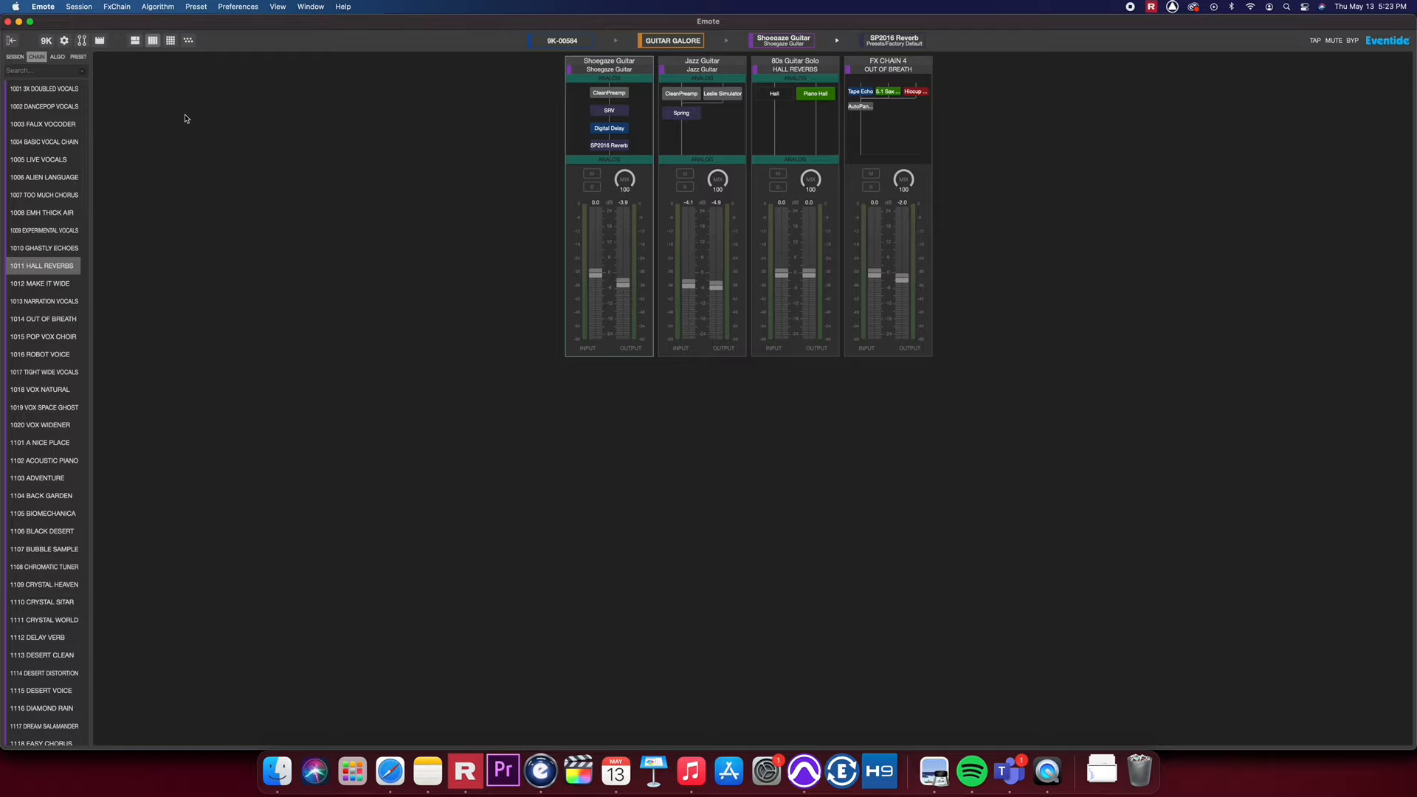
click(57, 58)
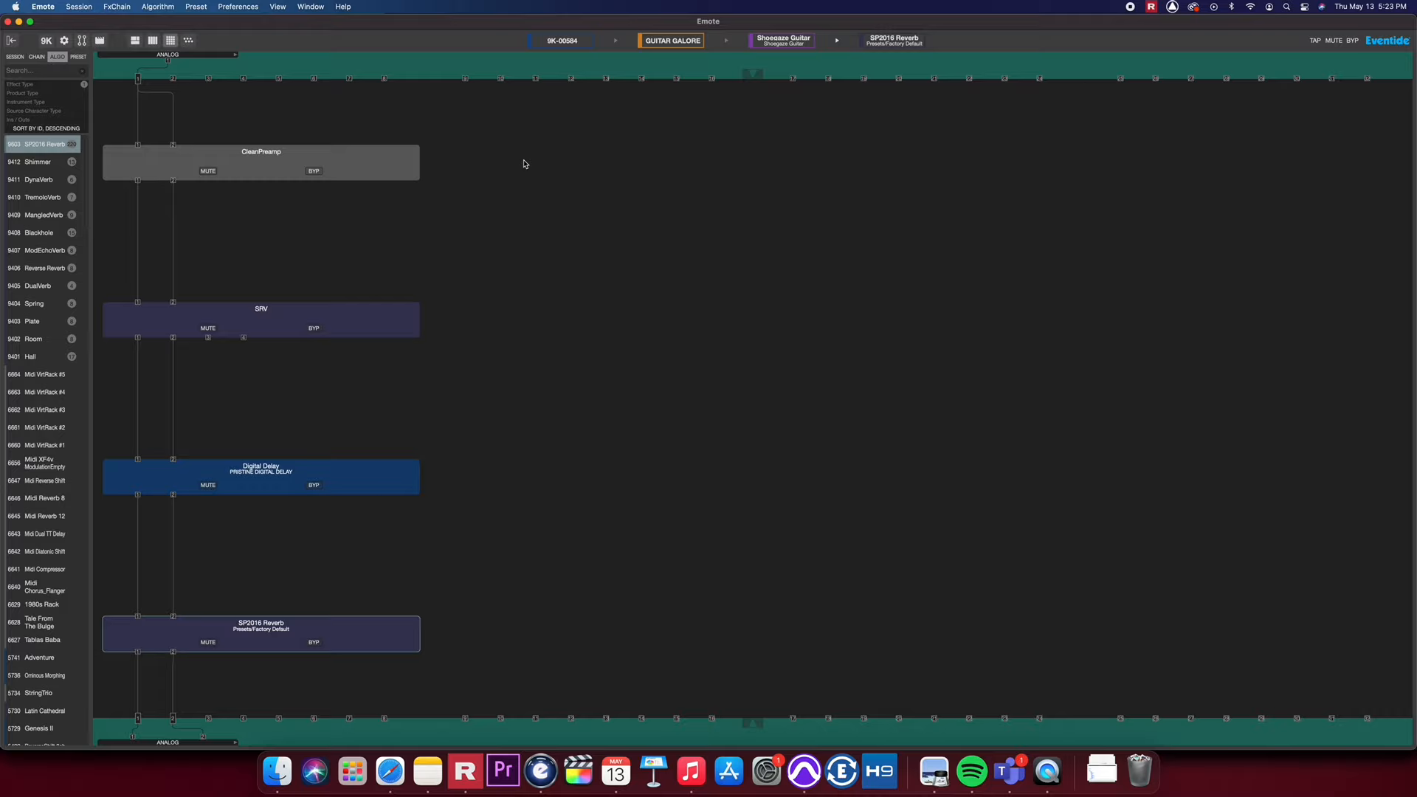
click(188, 40)
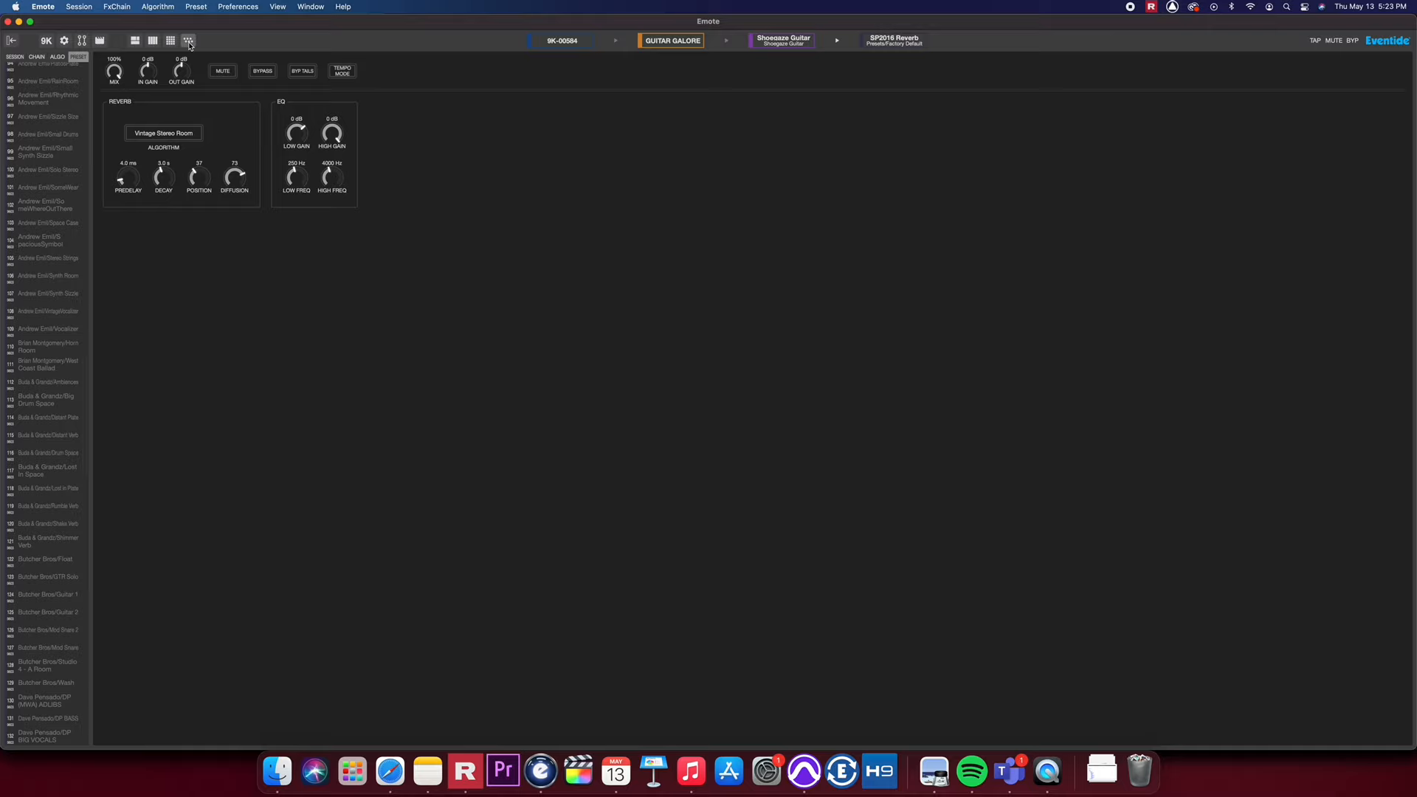
click(134, 42)
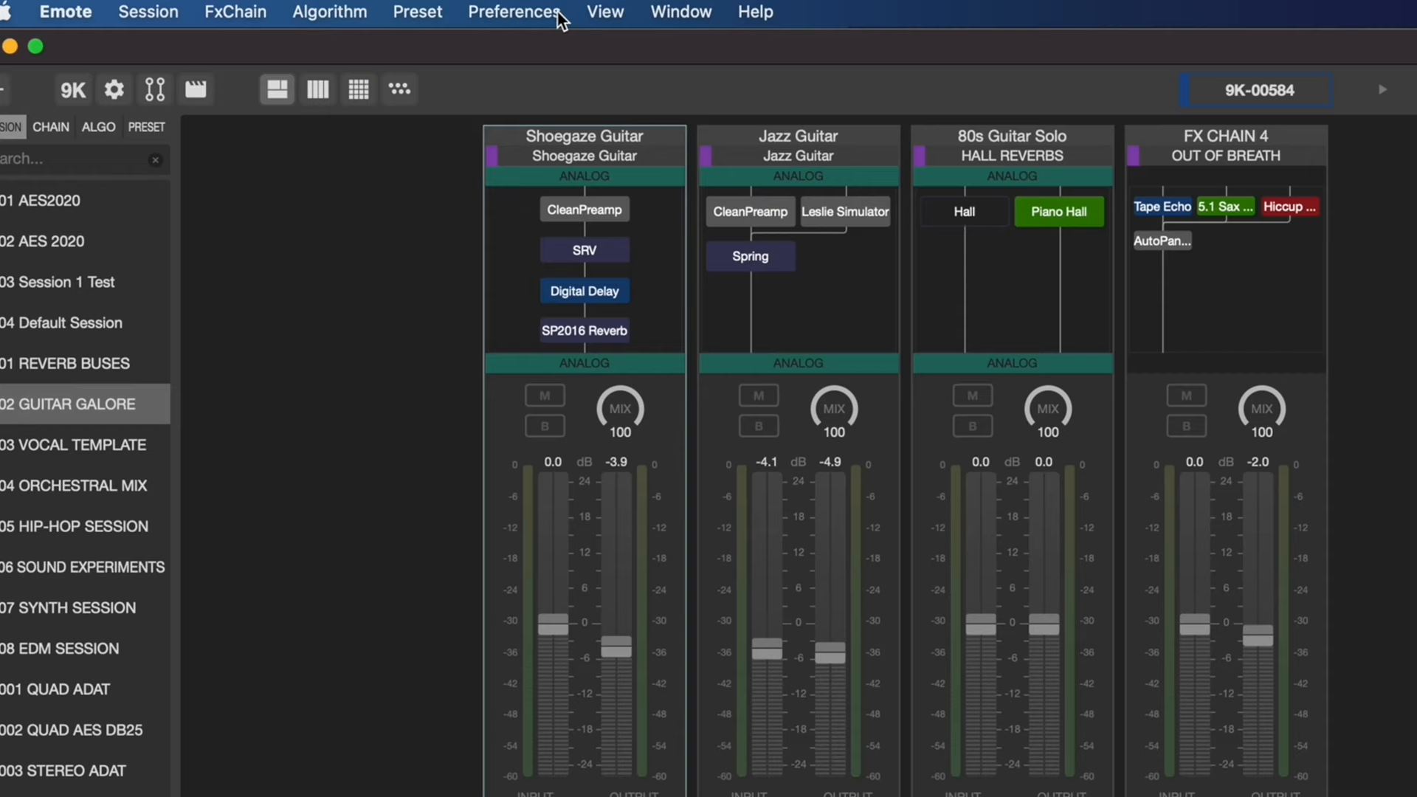
click(604, 11)
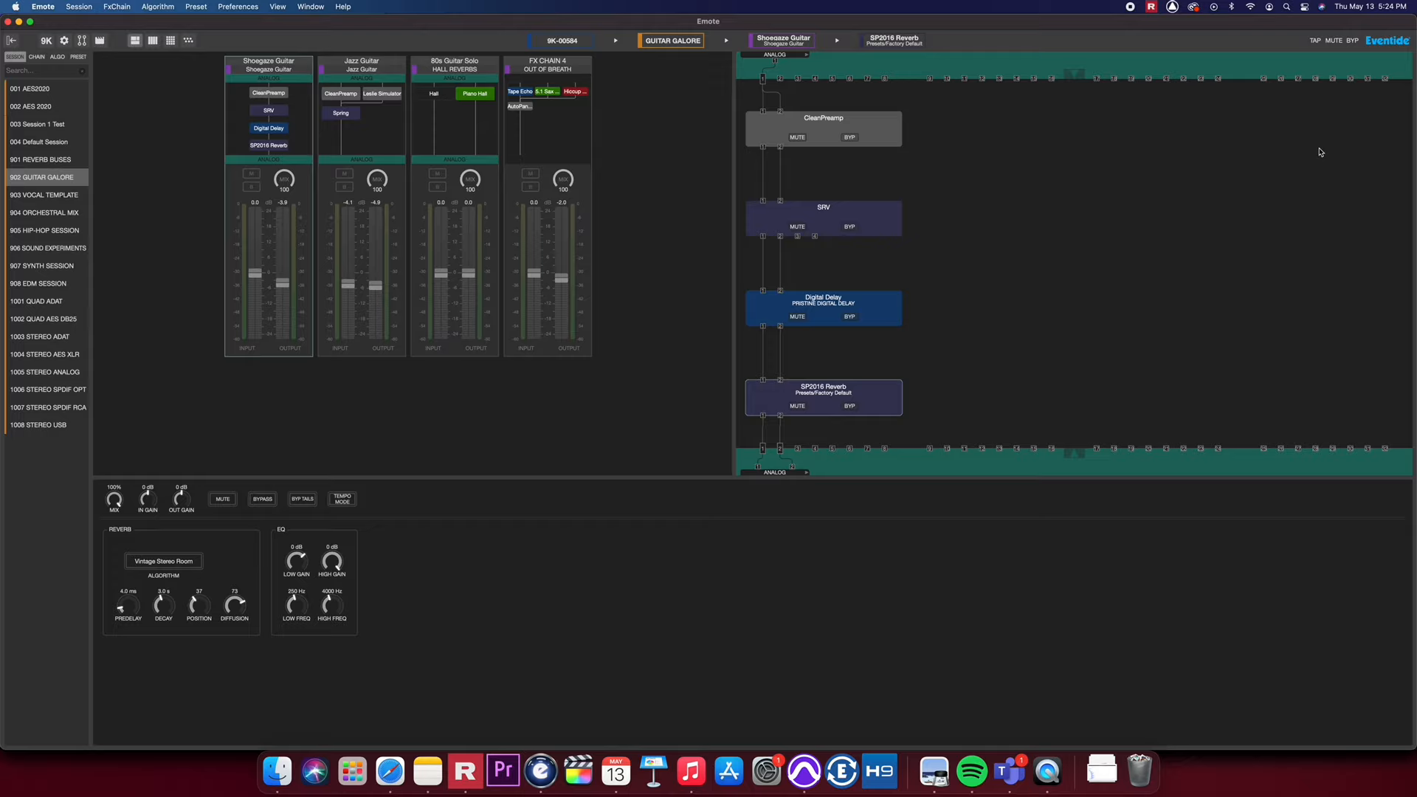
mouse_move(633, 413)
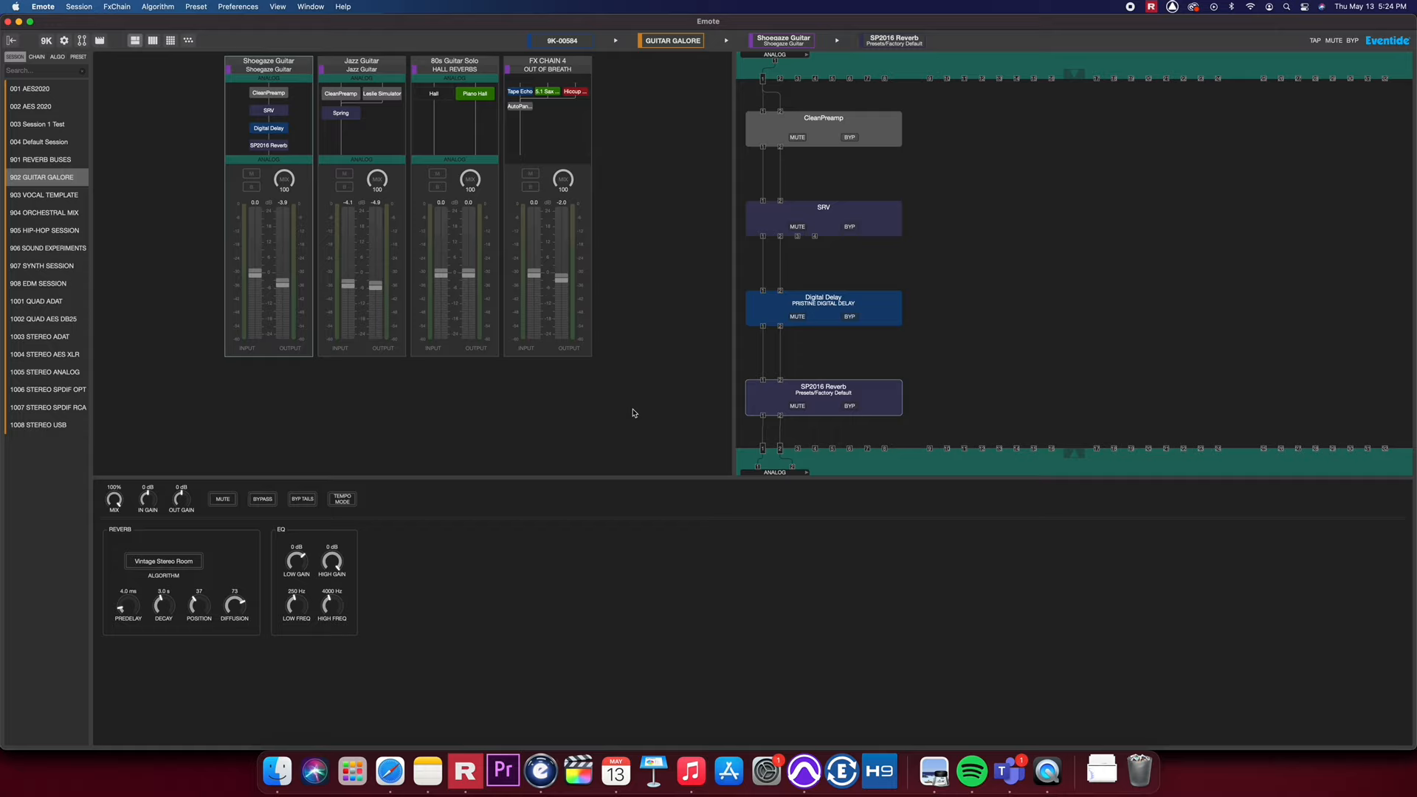
Review the Shoegaze chain's Digital Delay and SP2016 Reverb parameters, then show the Jazz Guitar chain
click(268, 127)
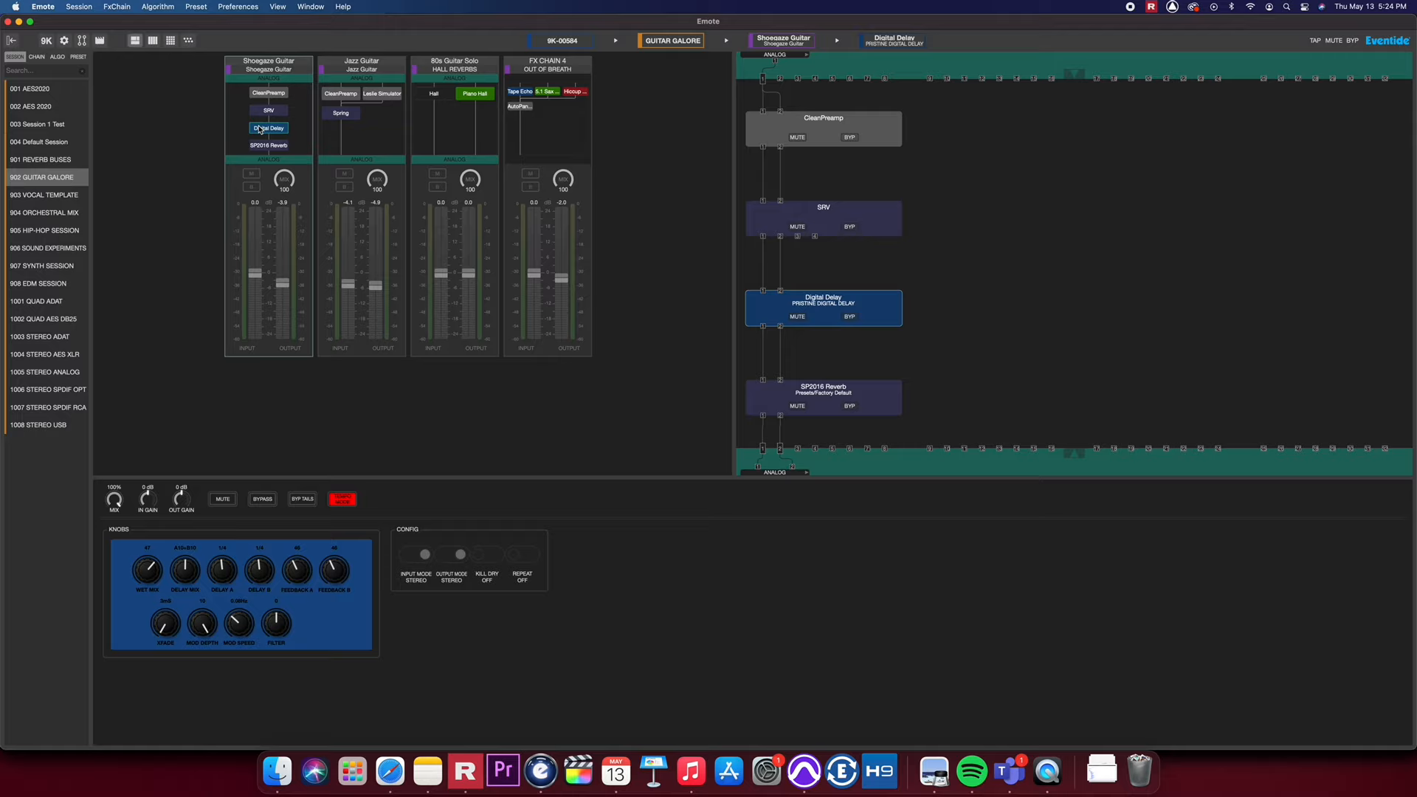
click(268, 146)
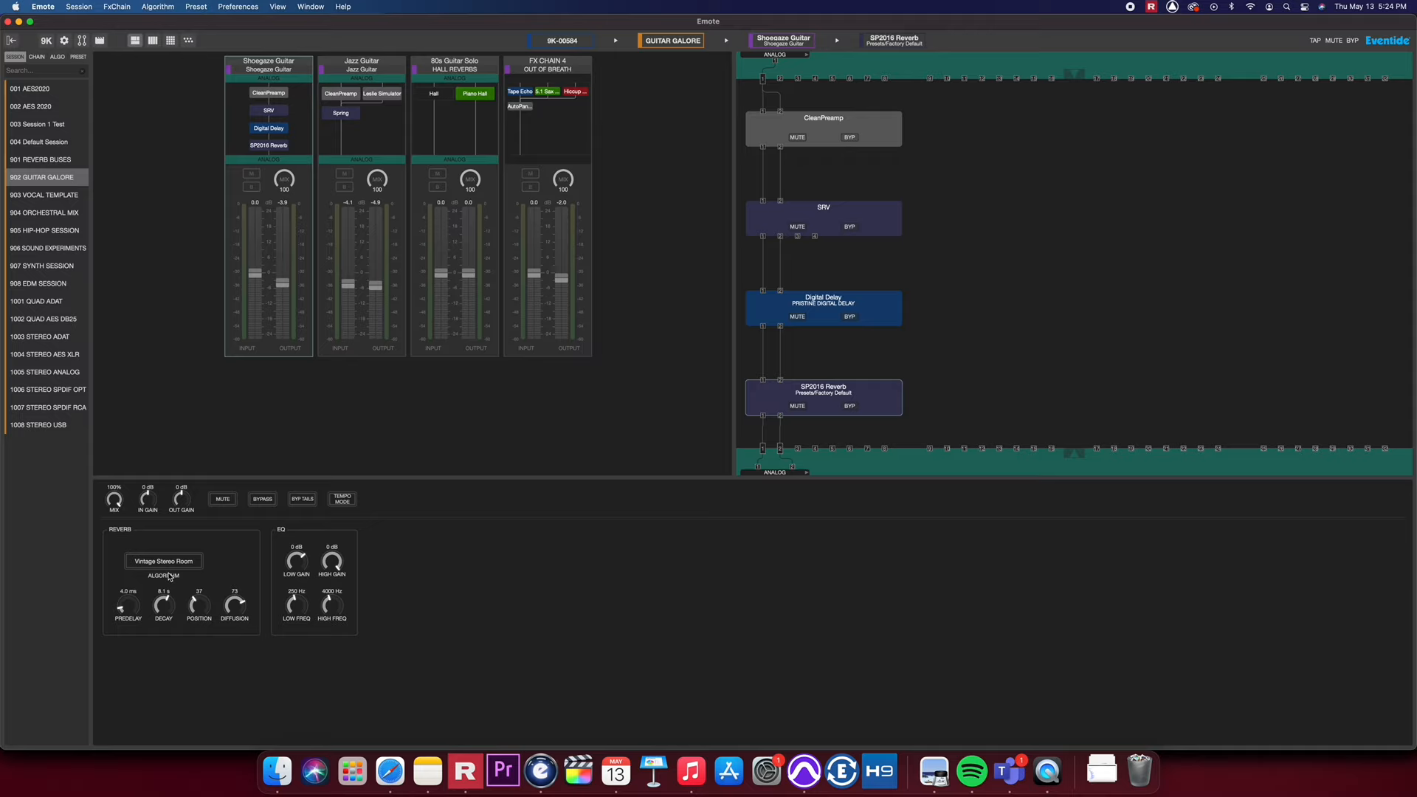
click(361, 60)
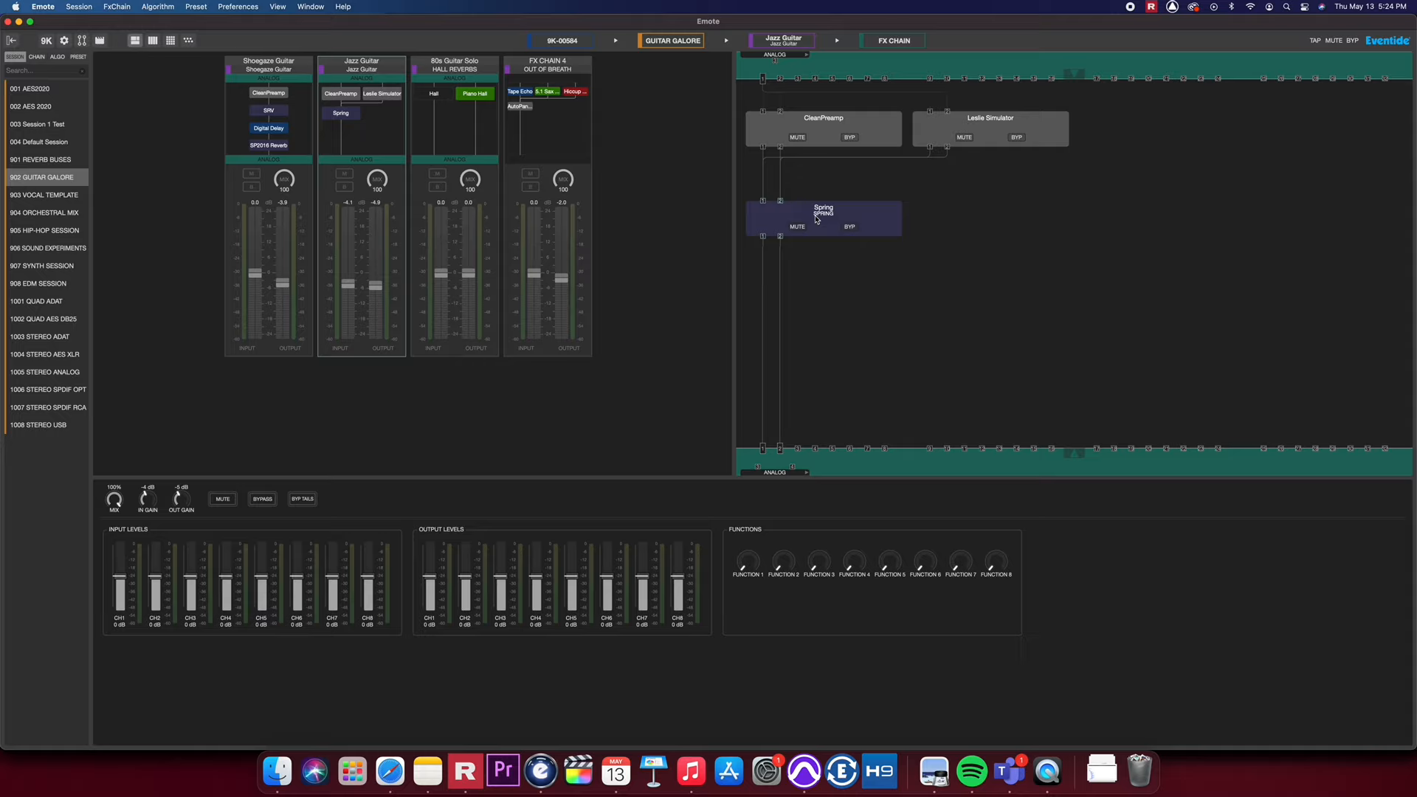
Look at FX Chain 4, then show the 80s Guitar Solo chain with Hall and Piano Hall
click(988, 129)
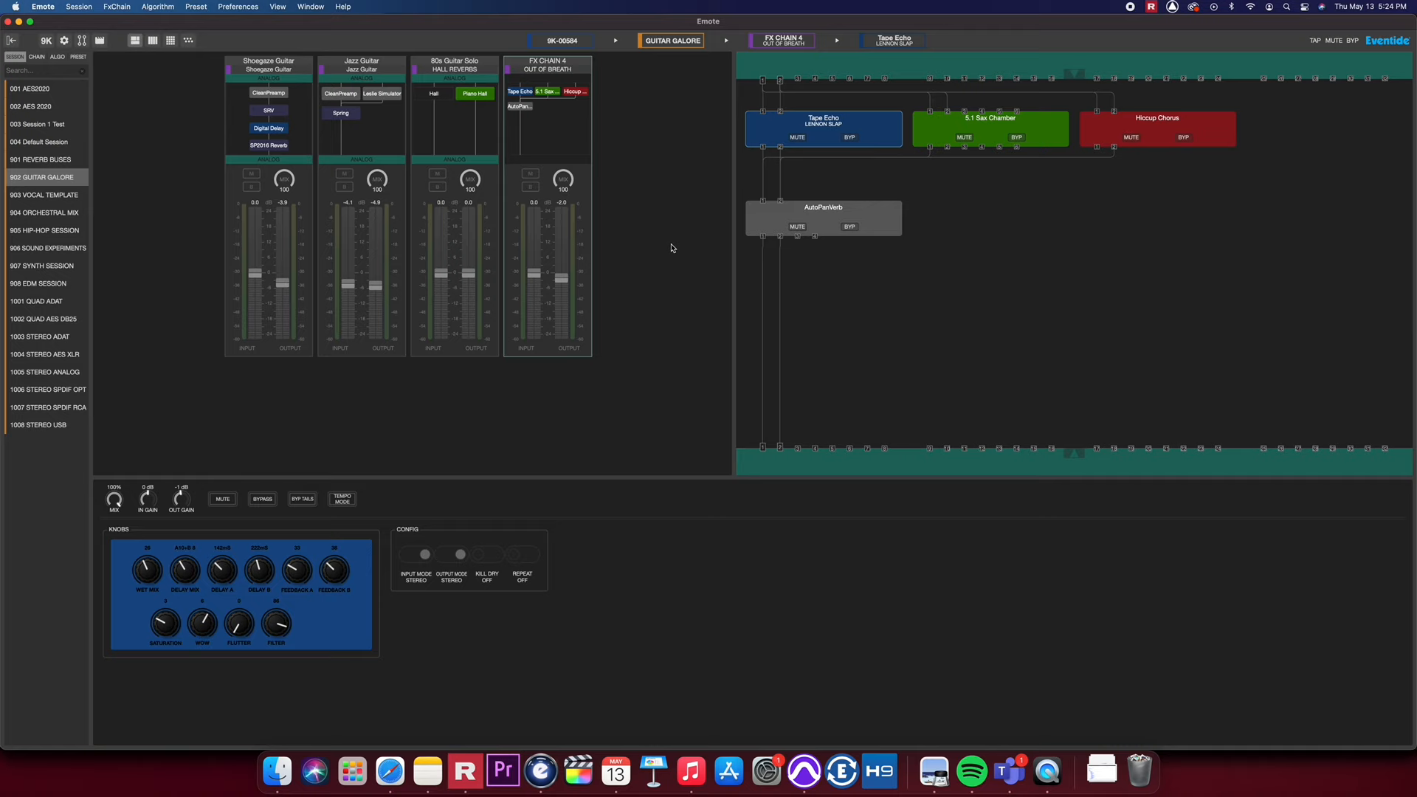
click(822, 216)
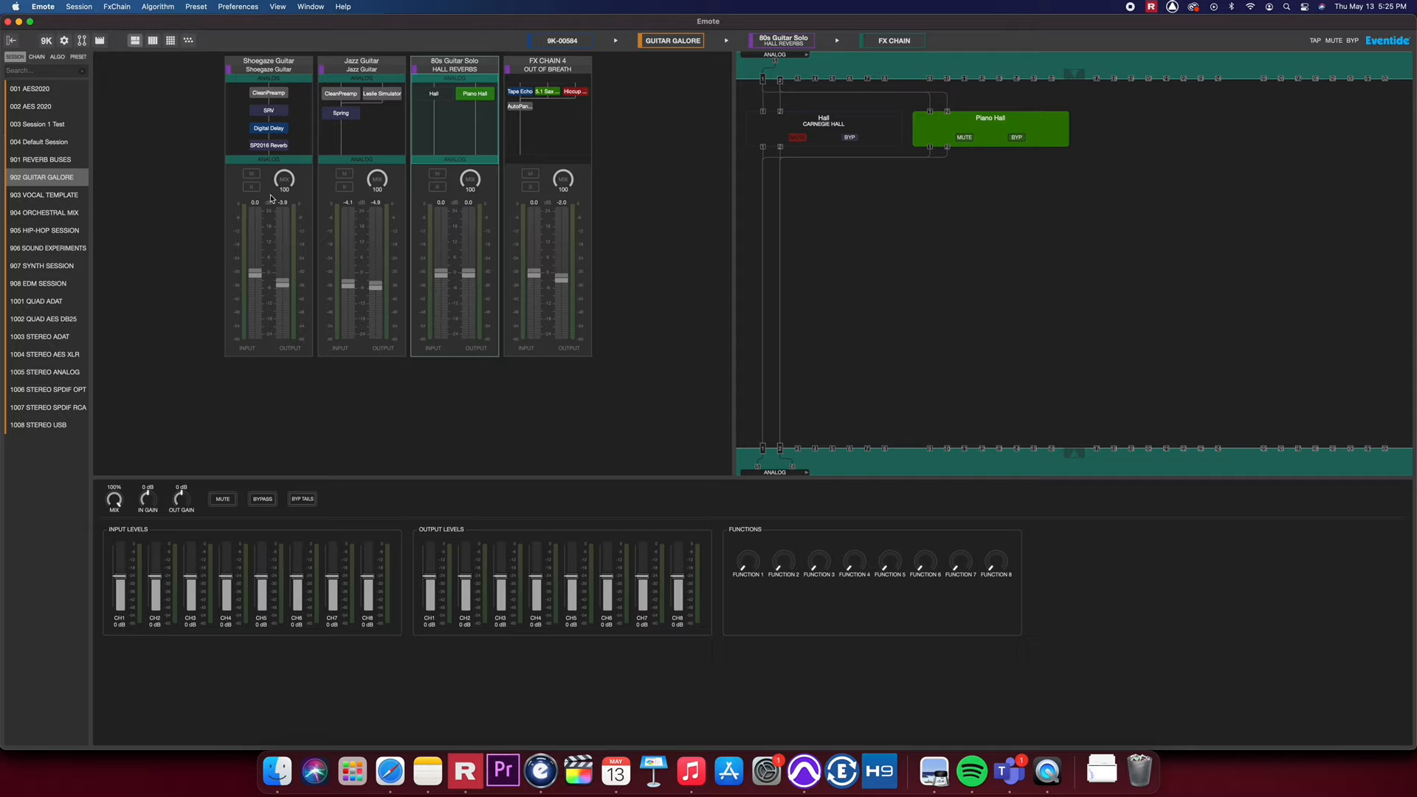
Place a Shimmer reverb under Hall in the 80s Guitar Solo chain and dismiss the mapping panel
click(55, 56)
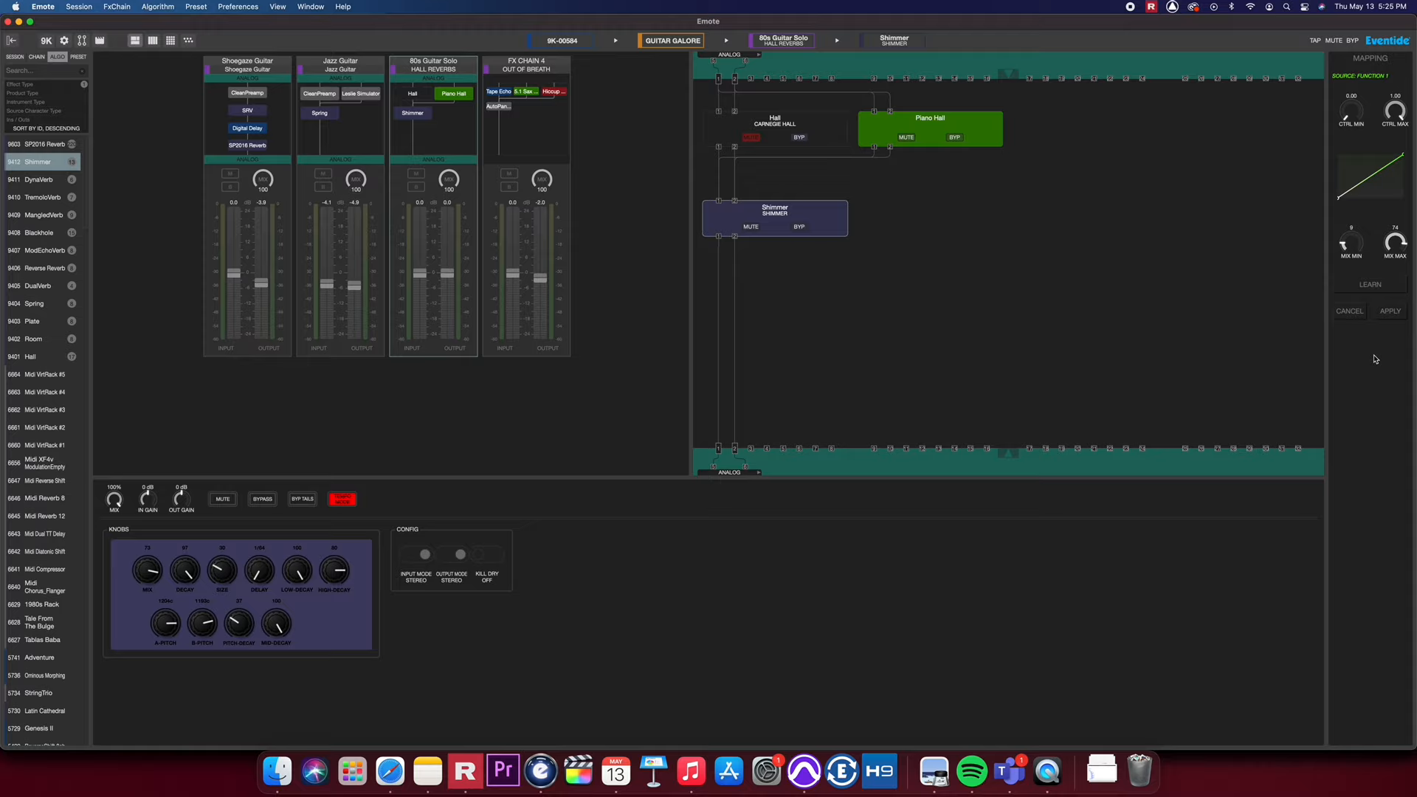
click(1390, 310)
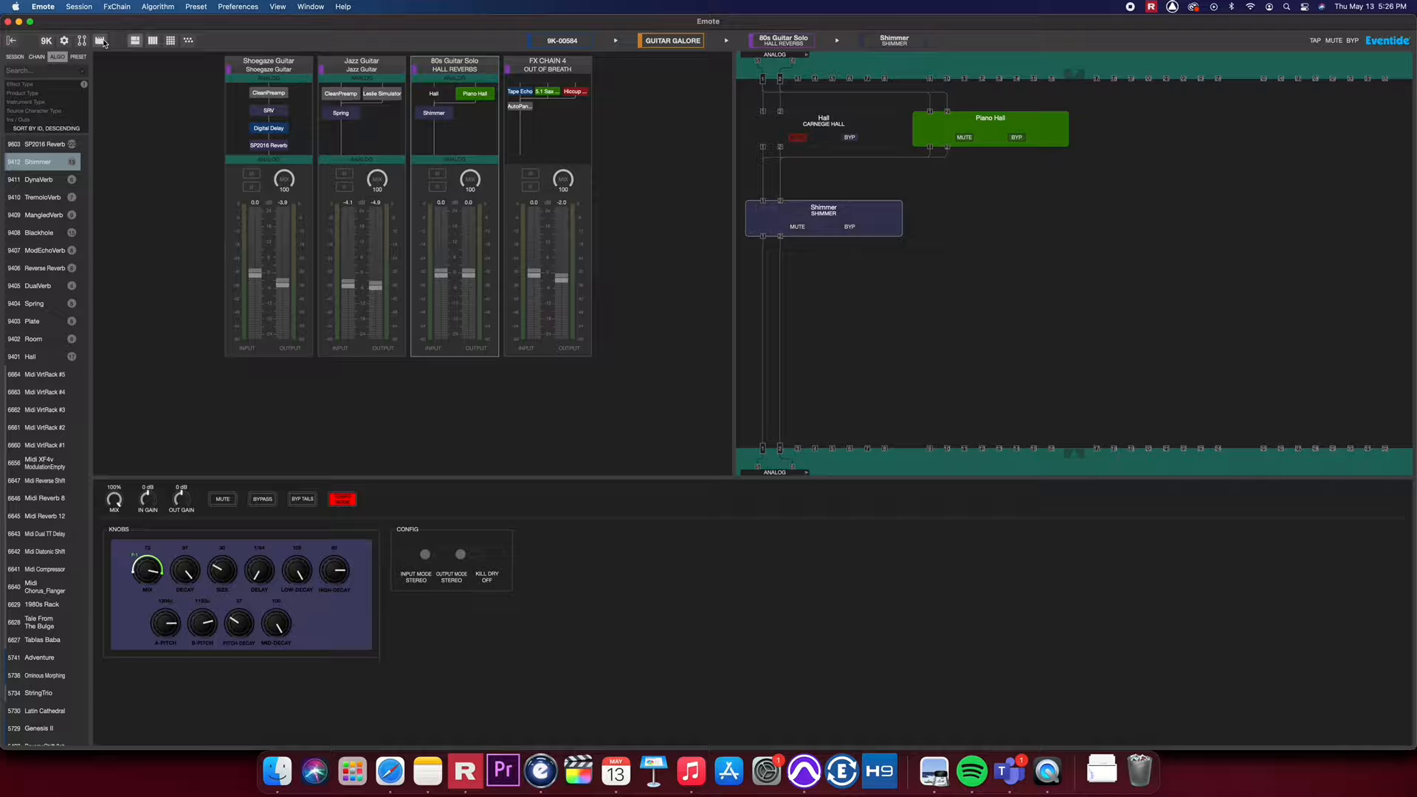
Add a Program Change (Omni) trigger source that loads scenes by number in the new scene map
click(99, 40)
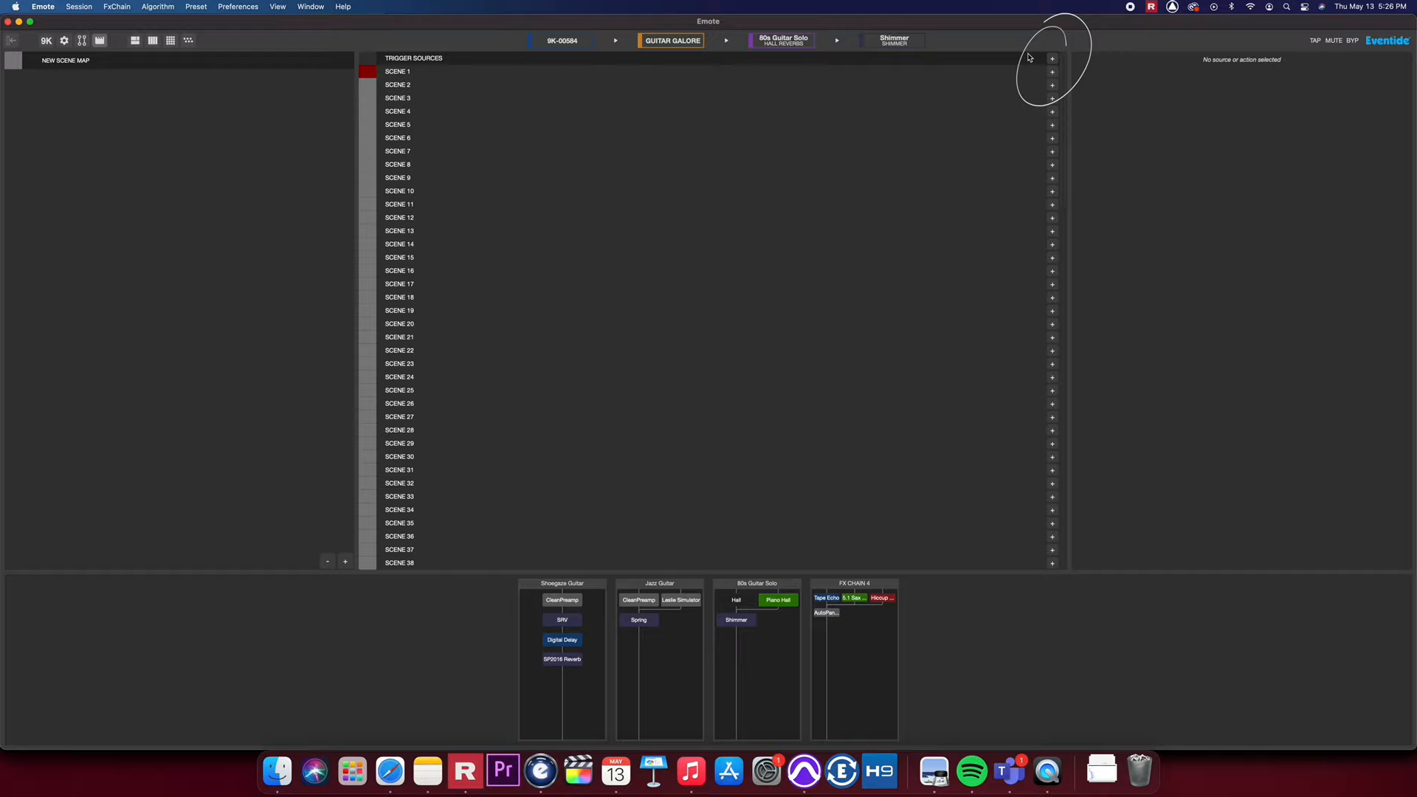
click(1051, 57)
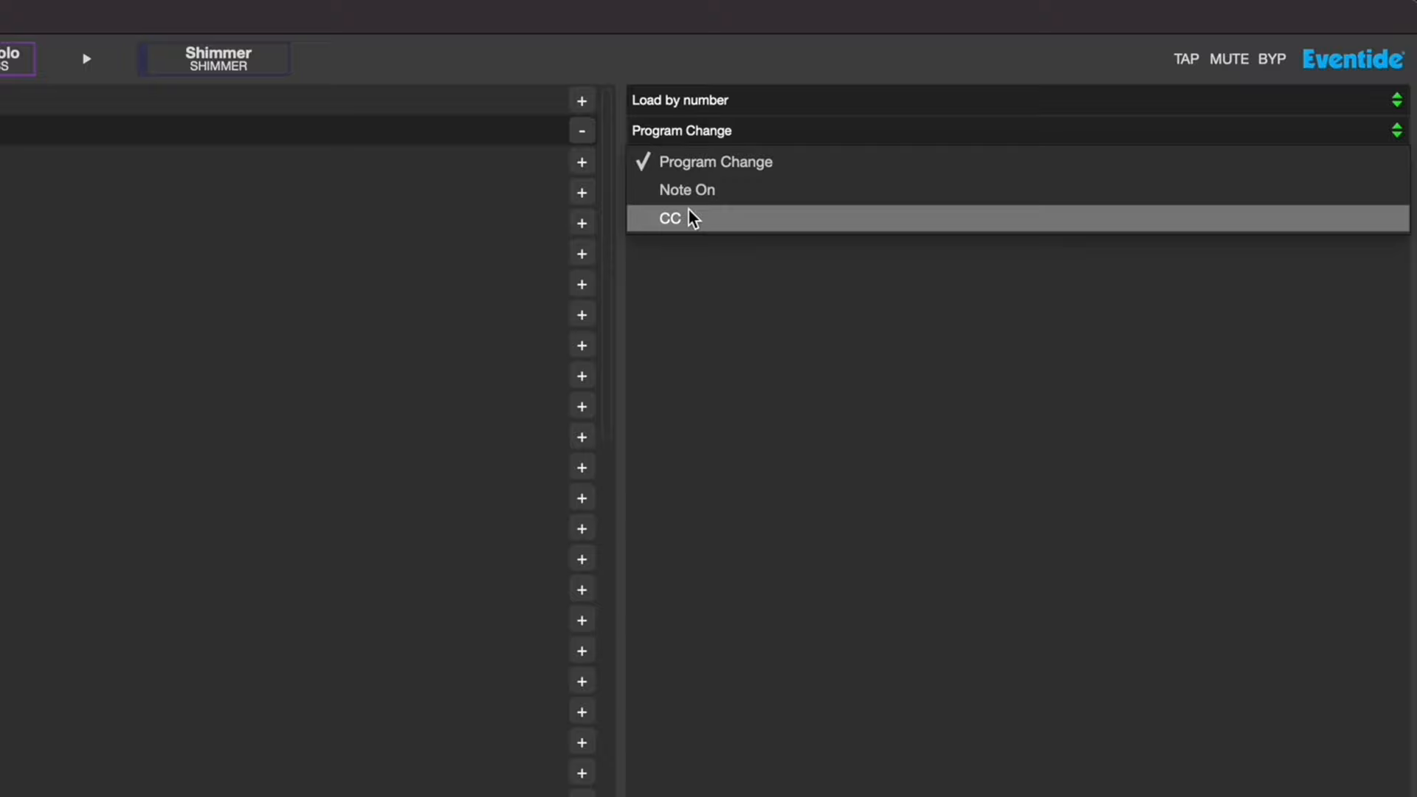
click(670, 218)
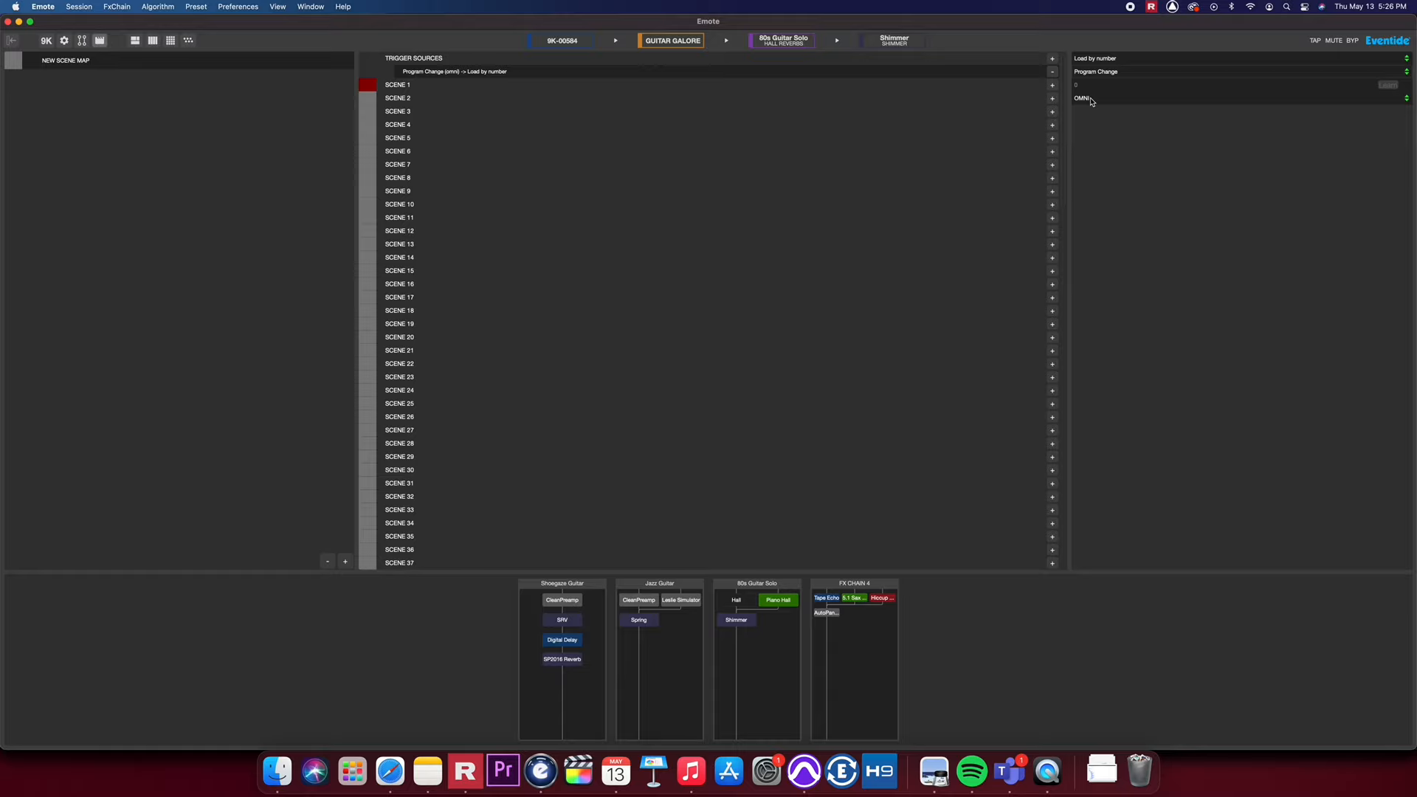
mouse_move(1100, 281)
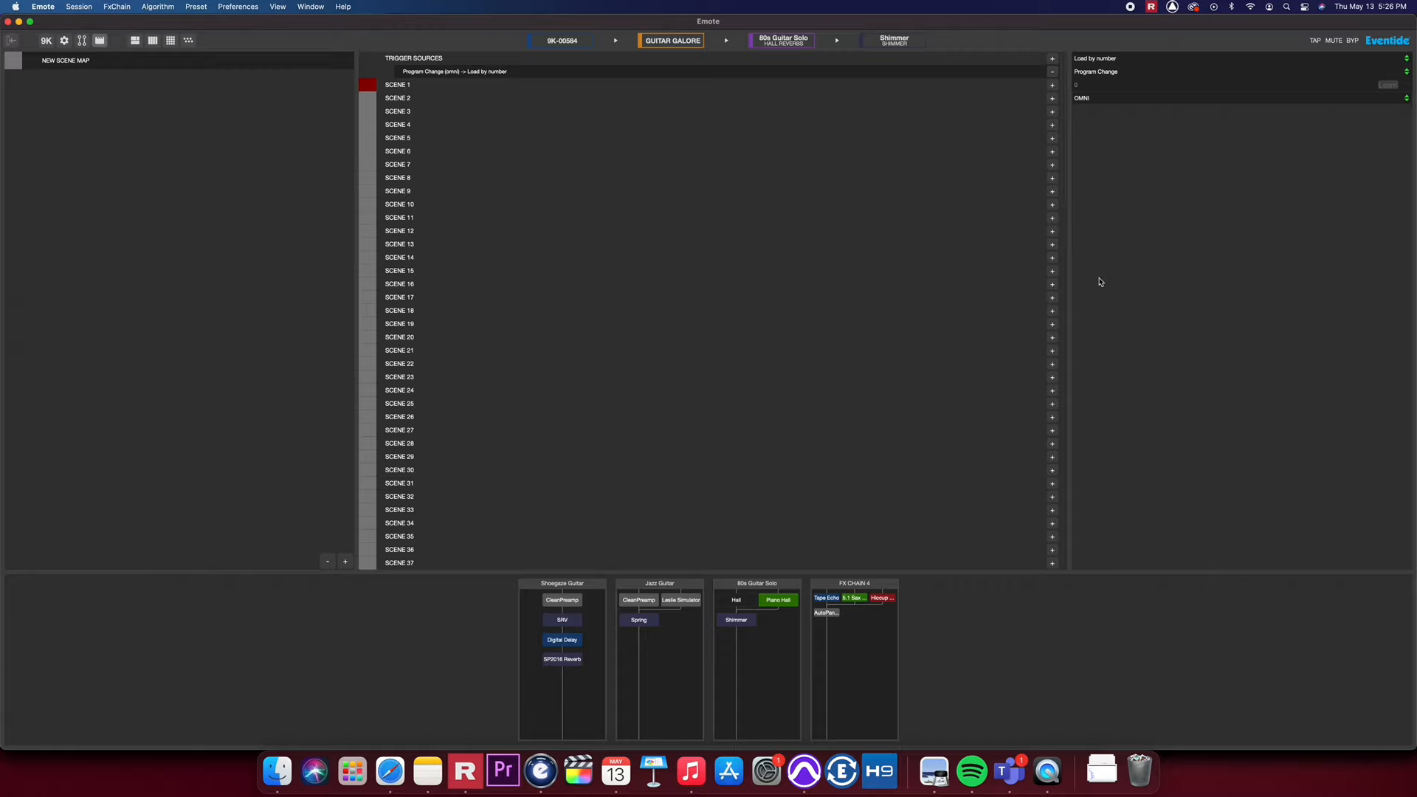
mouse_move(1087, 102)
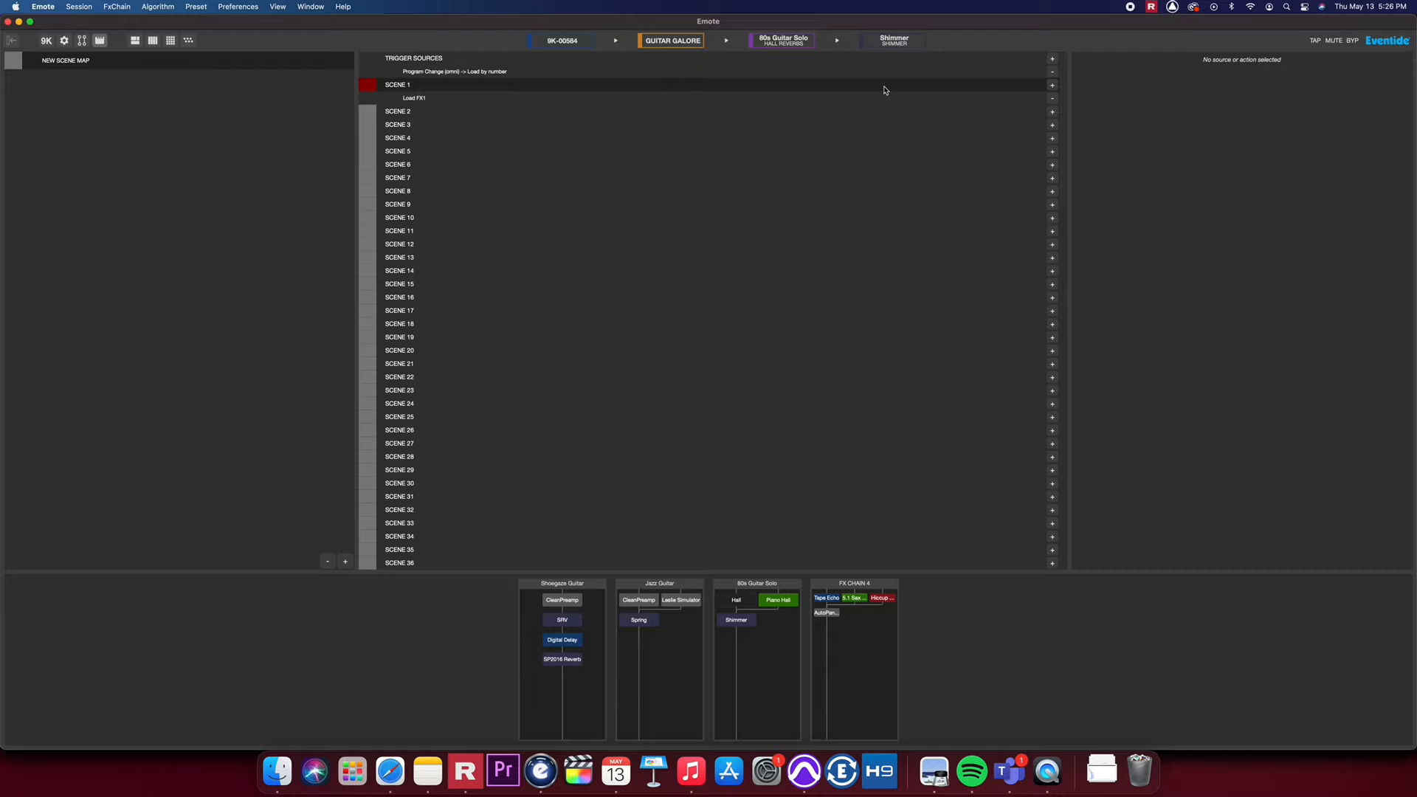
Set Scene 1 to bypass FxChain 1 algorithm 1 and add an Enable action to Scene 2
click(415, 98)
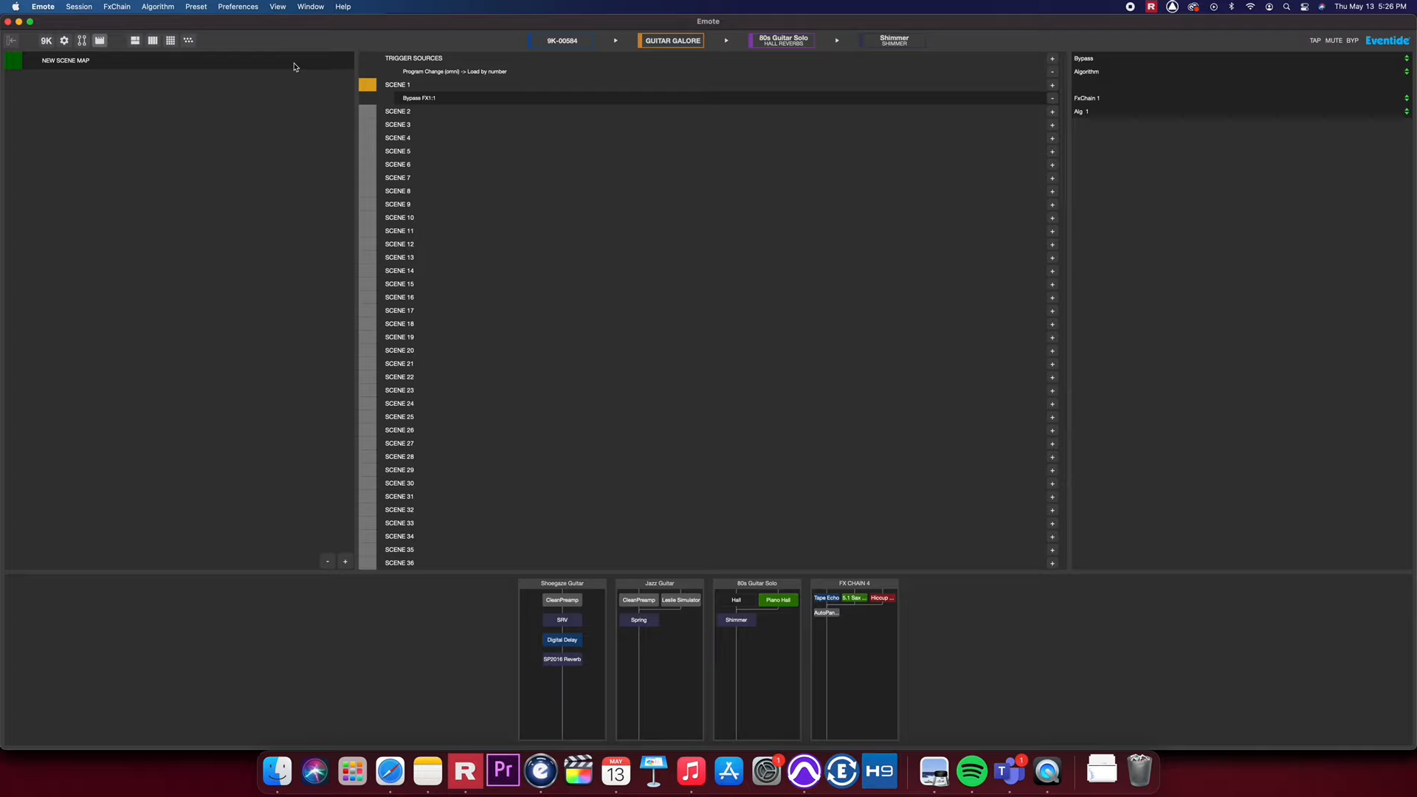
mouse_move(287, 142)
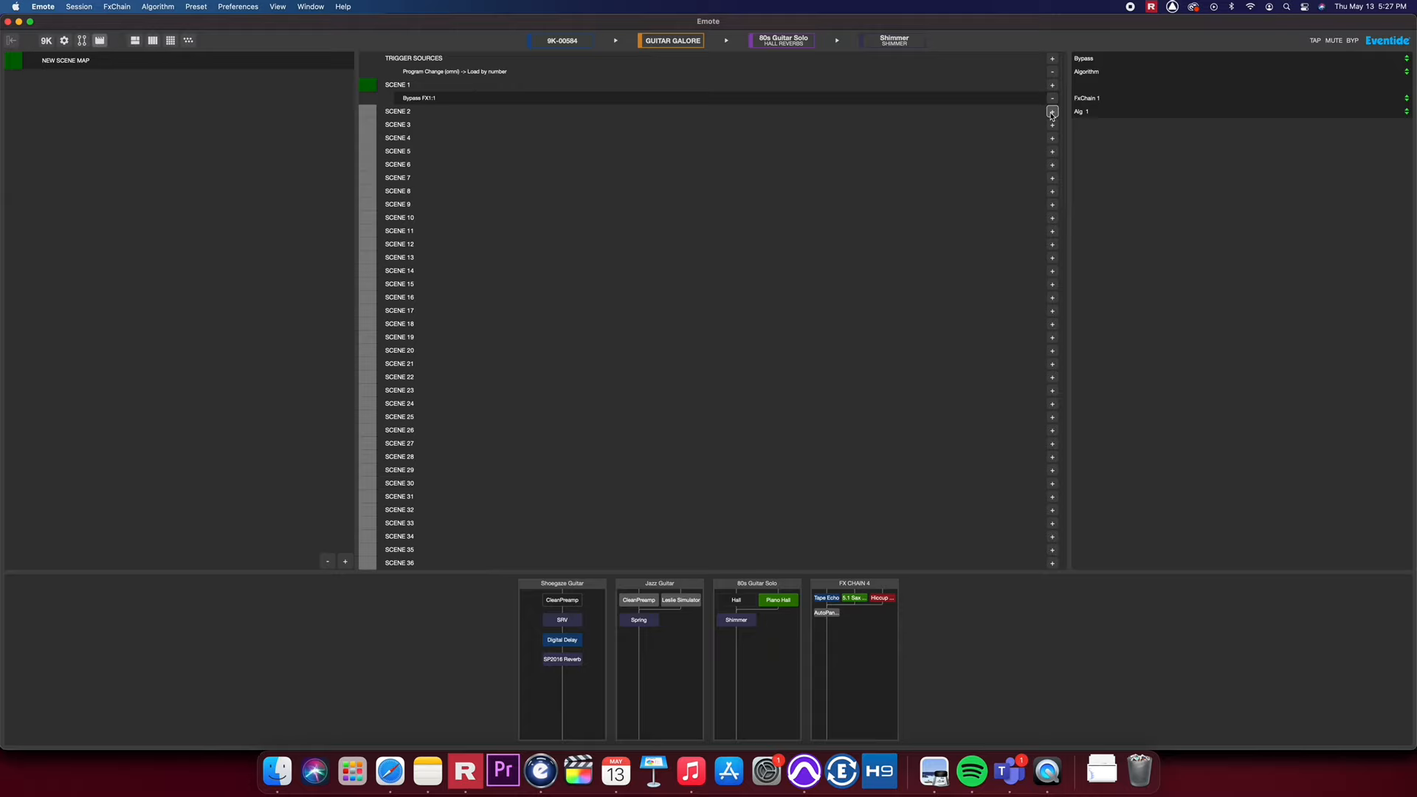
click(1052, 110)
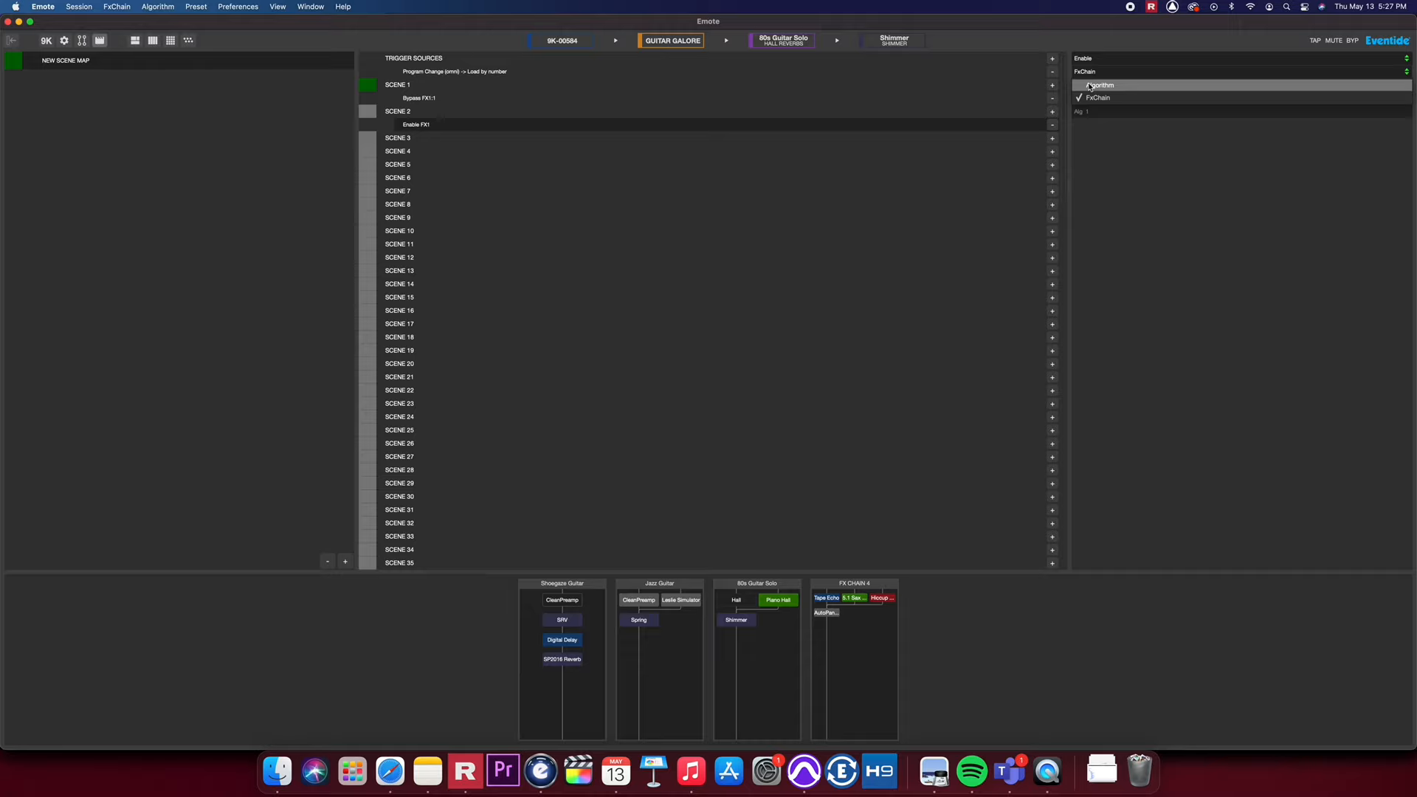
click(1098, 86)
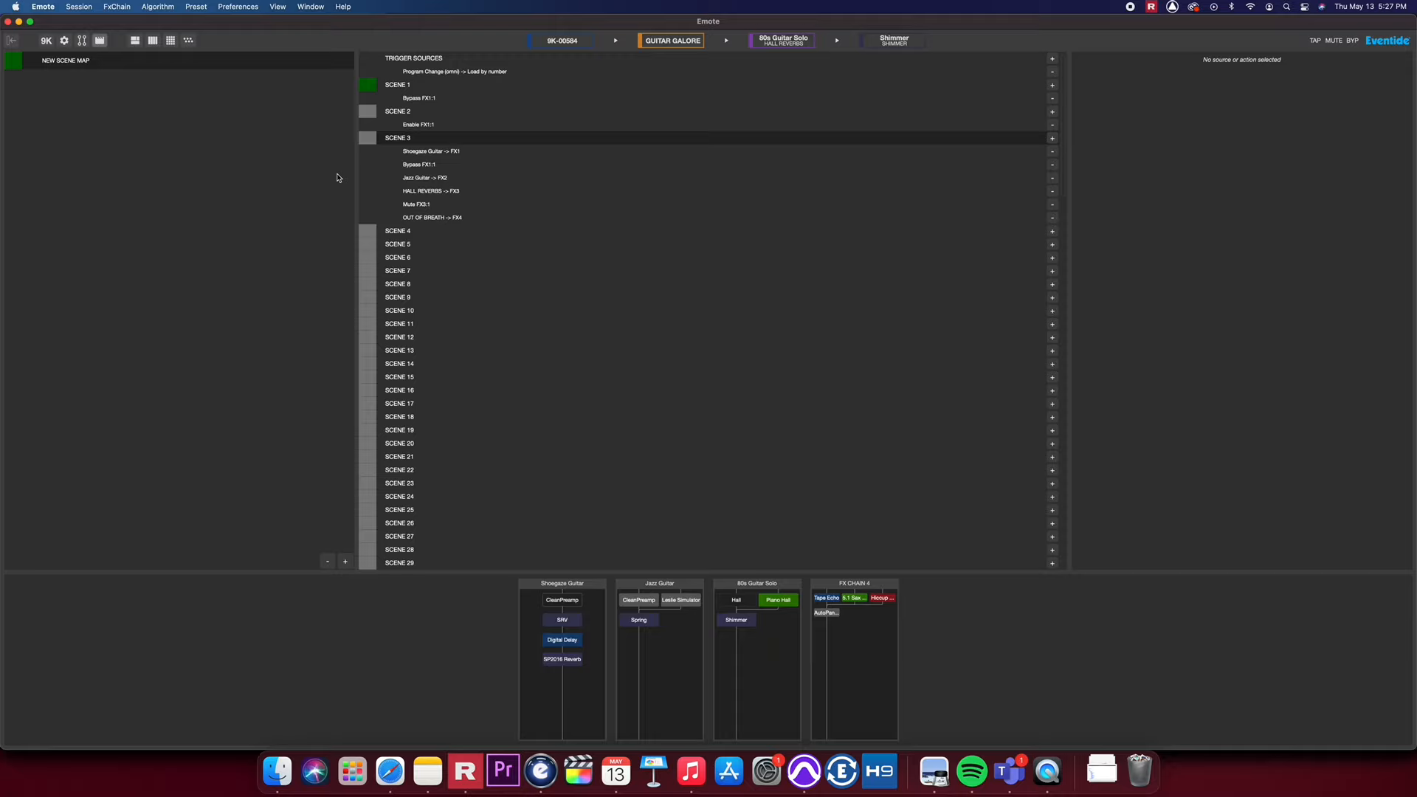
Target Scene 2's Enable action at algorithm 1 of FX Chain 1 so it reads Enable FX1:1
click(134, 40)
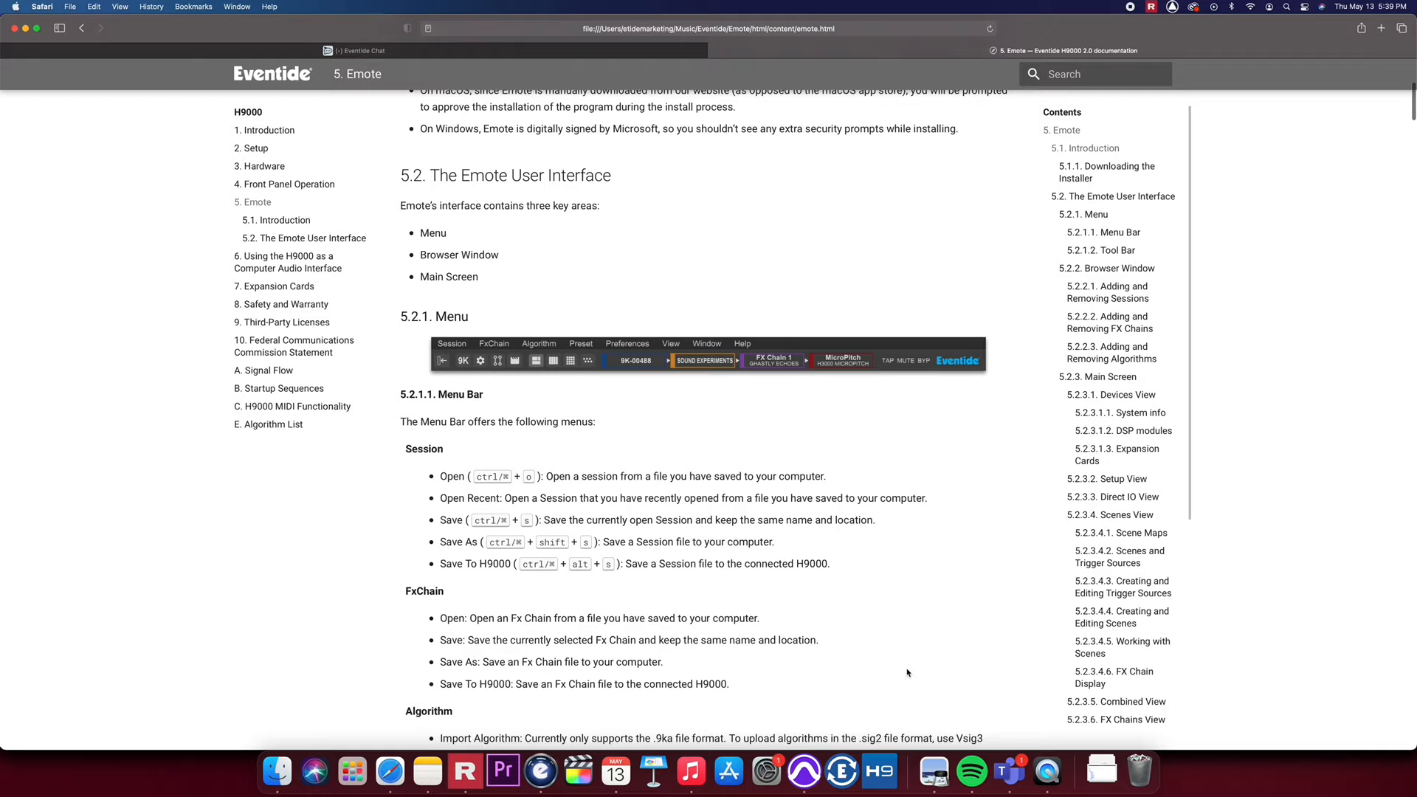
Scroll the H9000 Emote documentation from the Menu section down to the Tool Bar view options
scroll(down, 3)
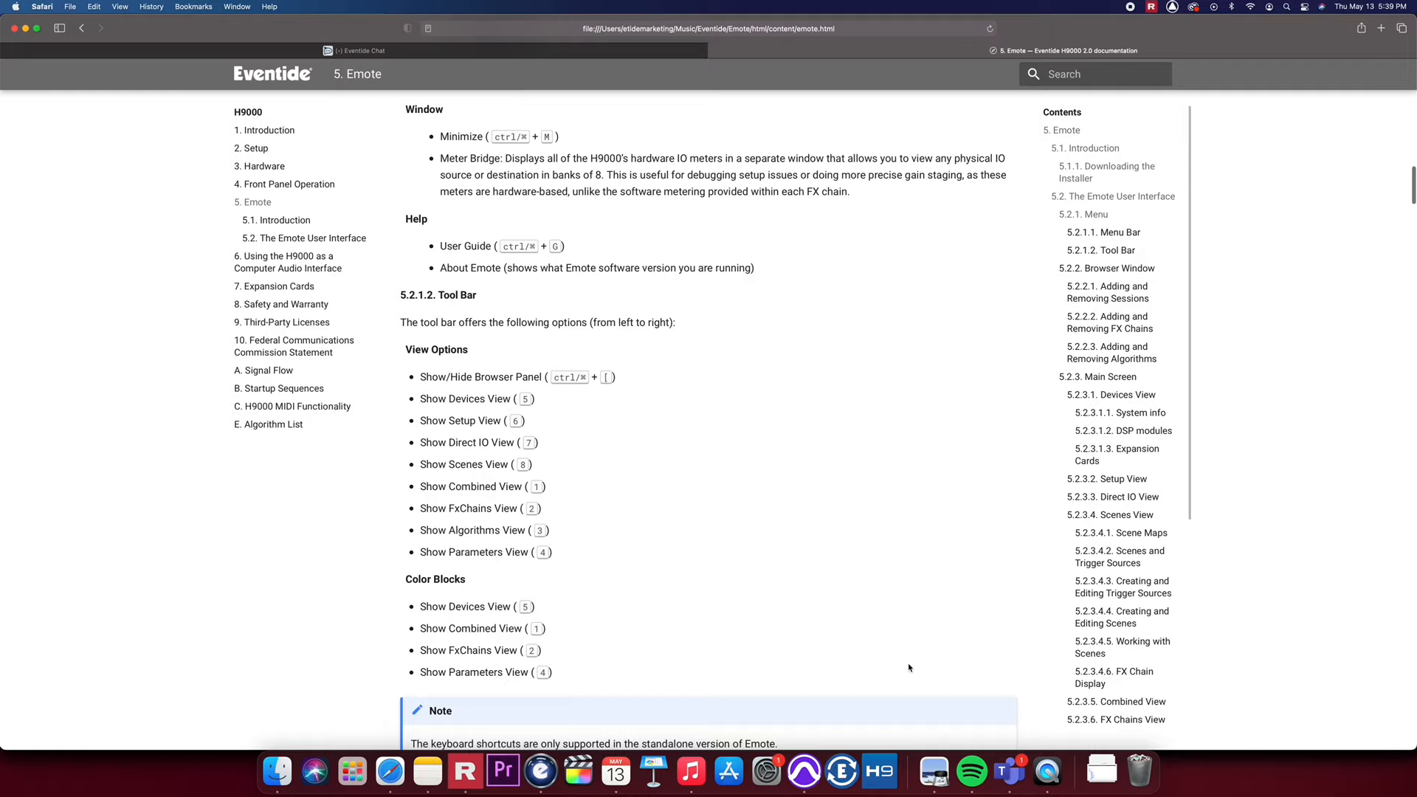